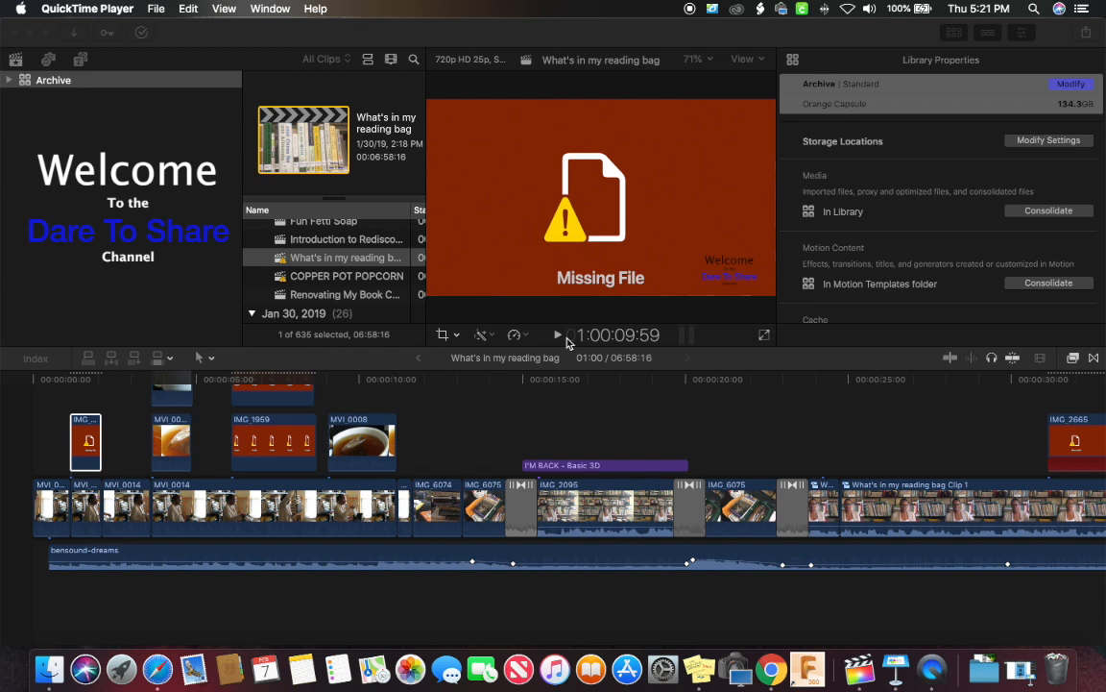
mouse_move(618, 242)
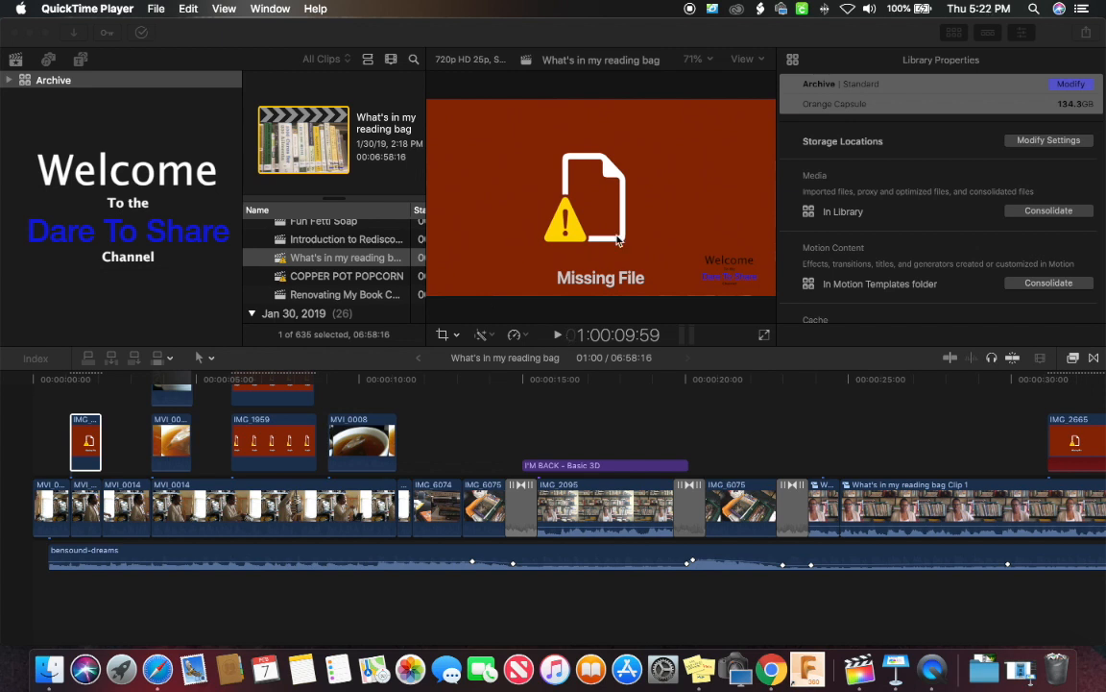
mouse_move(96, 476)
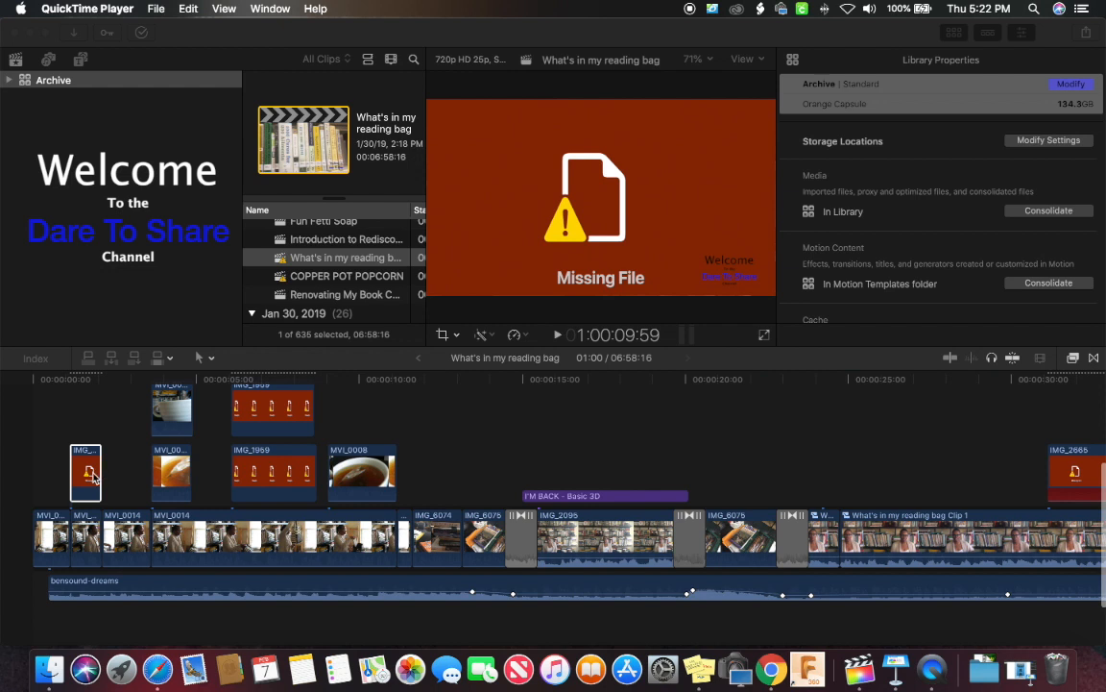
mouse_move(222, 34)
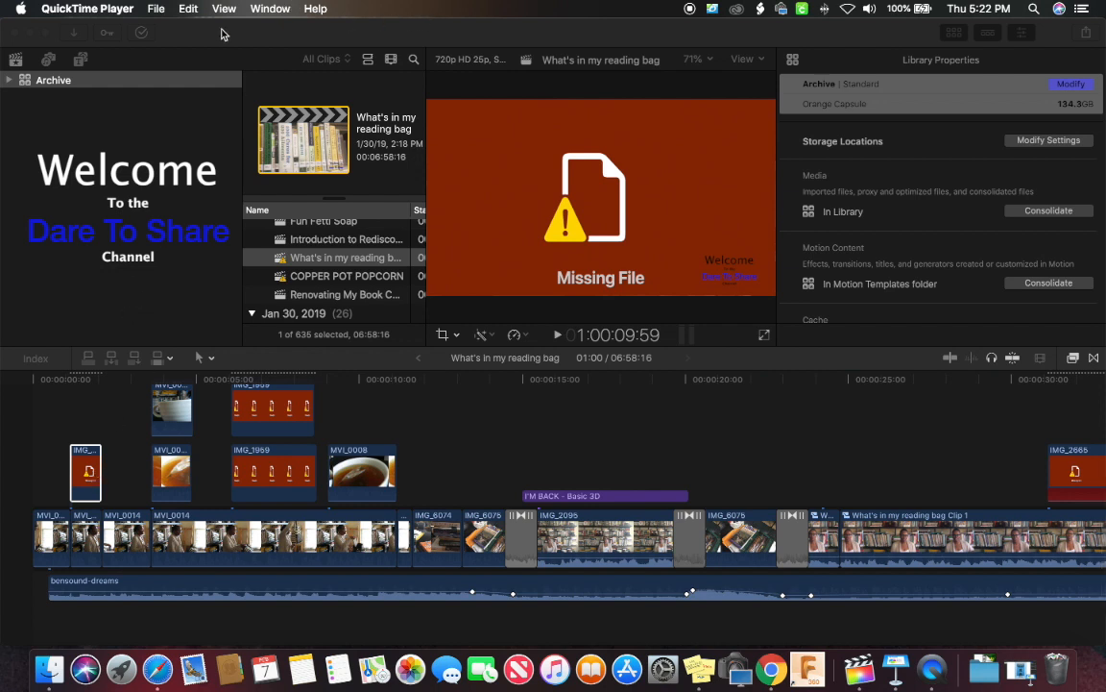
mouse_move(165, 269)
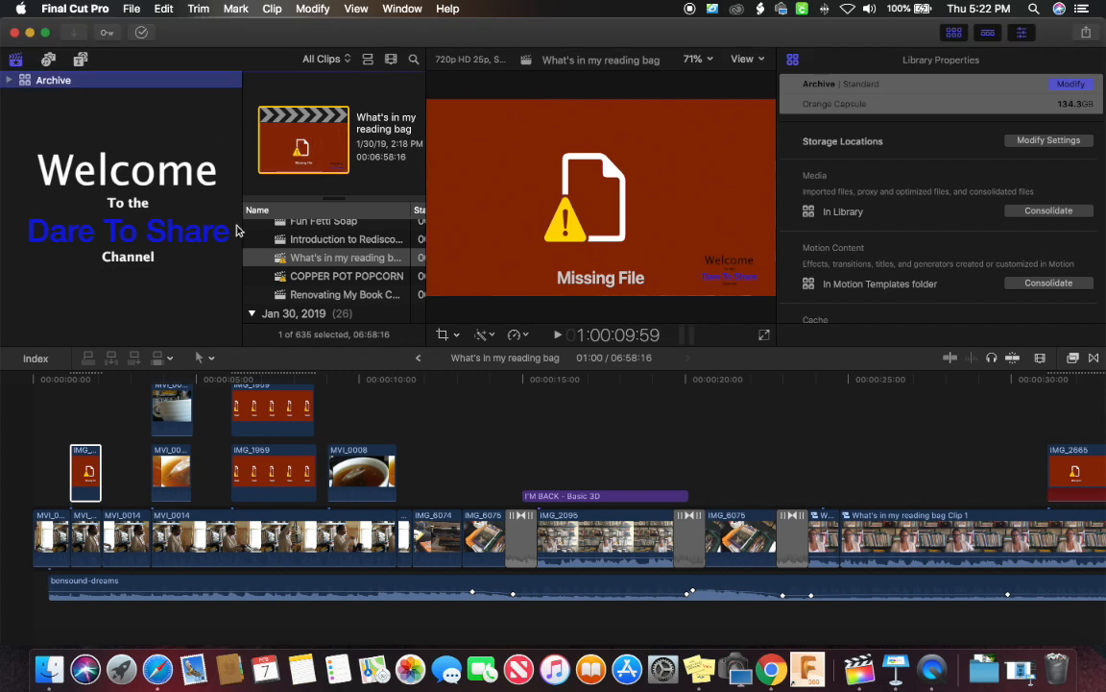
mouse_move(139, 27)
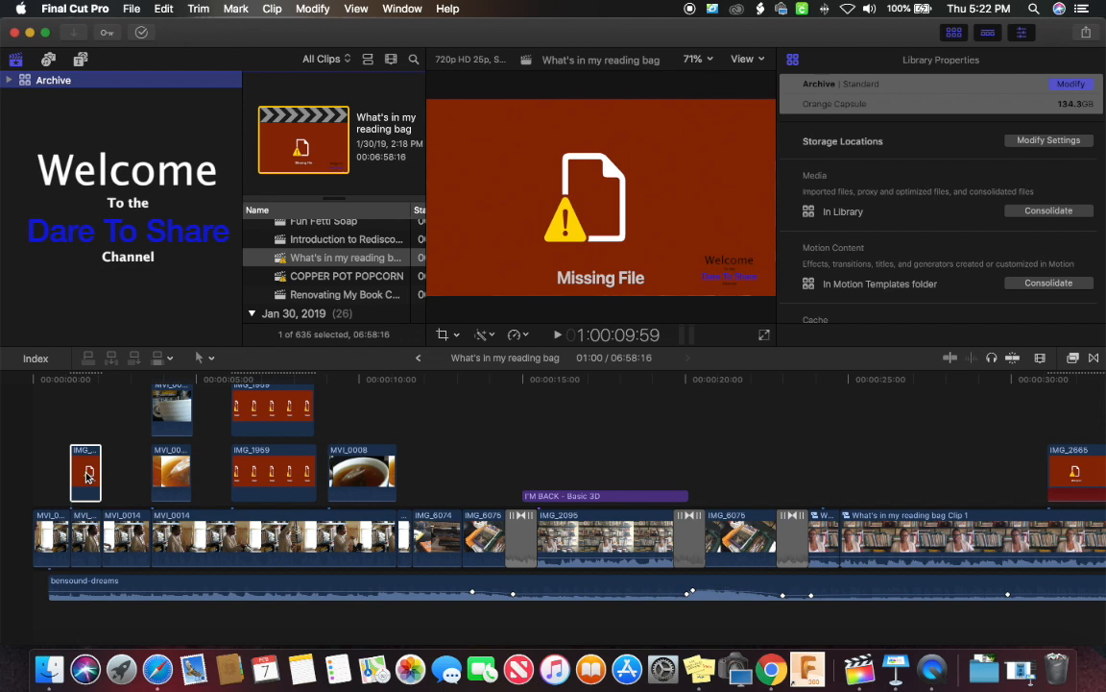
Select missing-file clip IMG_1958 and scan the timeline for others like IMG_2665 and IMG_2669
click(85, 472)
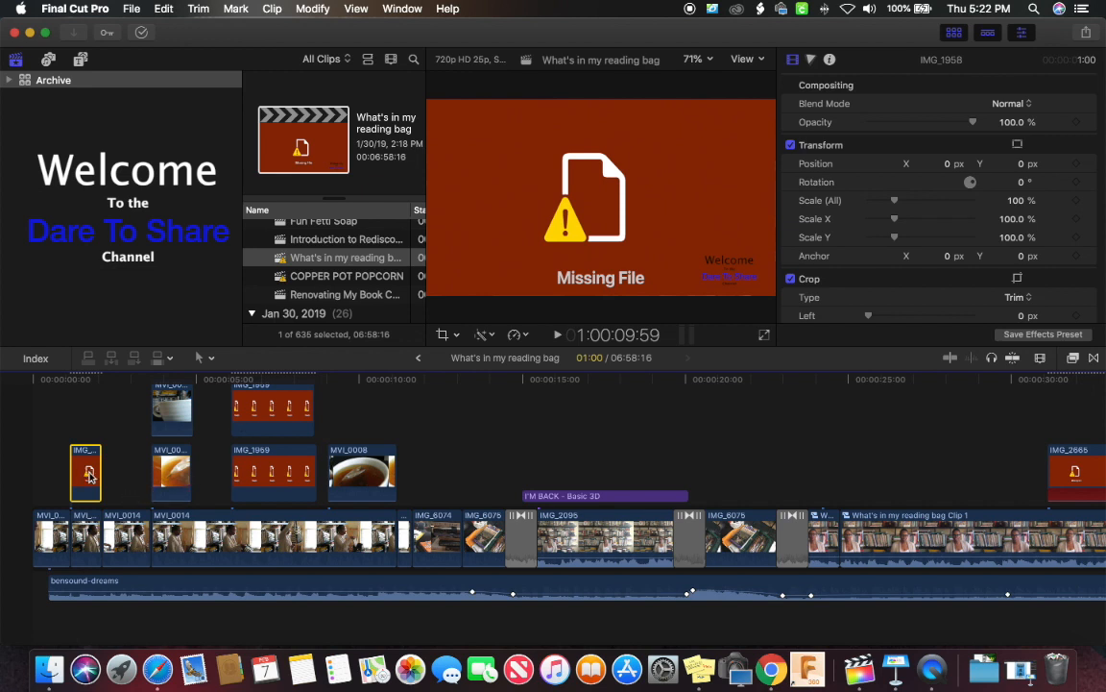
mouse_move(272, 401)
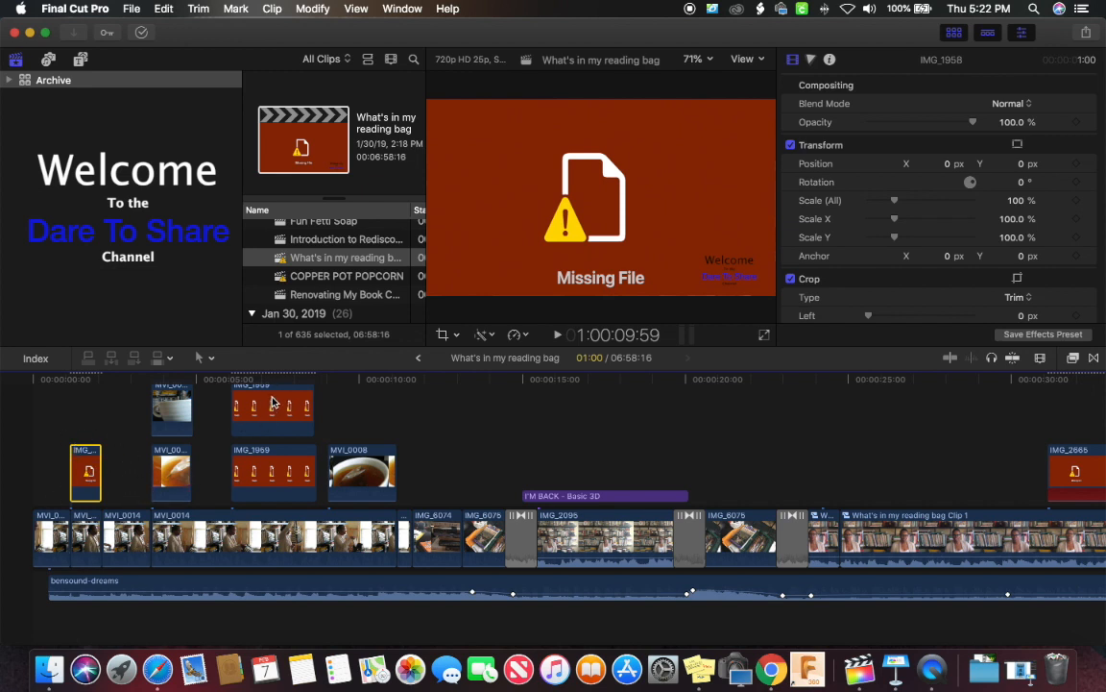
mouse_move(292, 472)
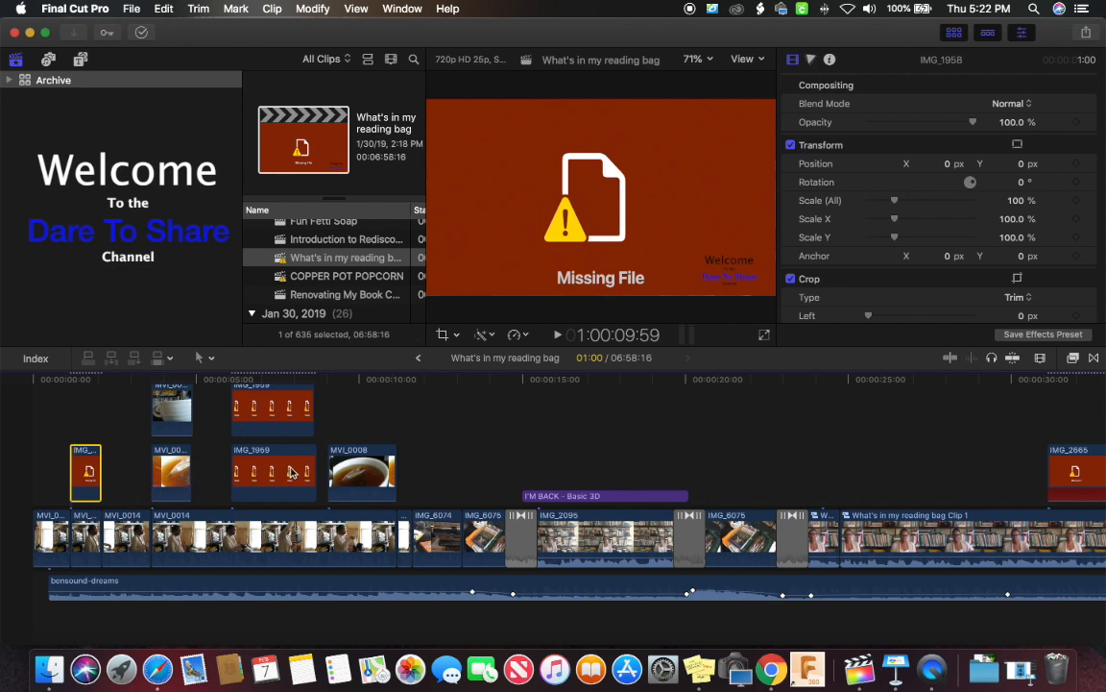
mouse_move(285, 408)
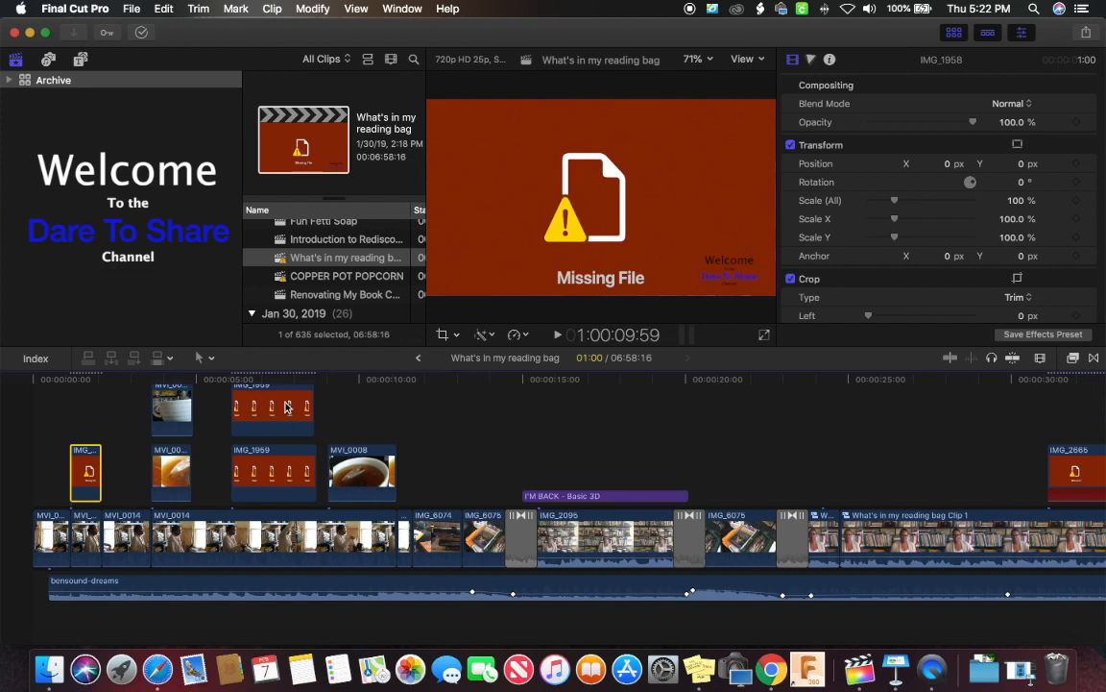
mouse_move(300, 408)
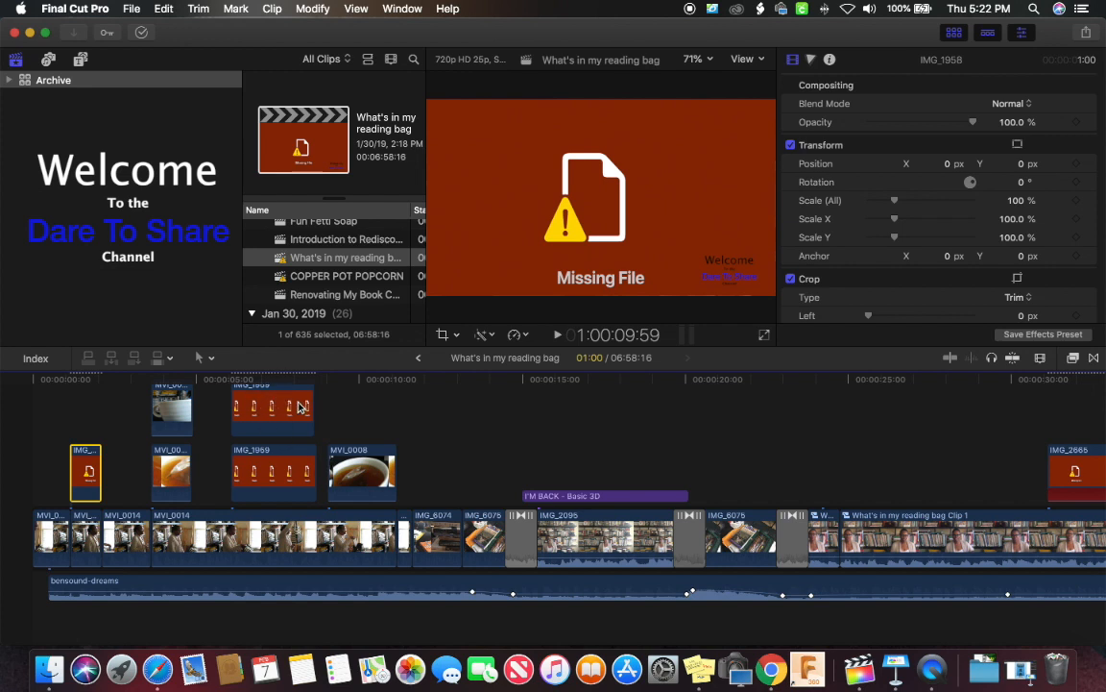
scroll(right, 3)
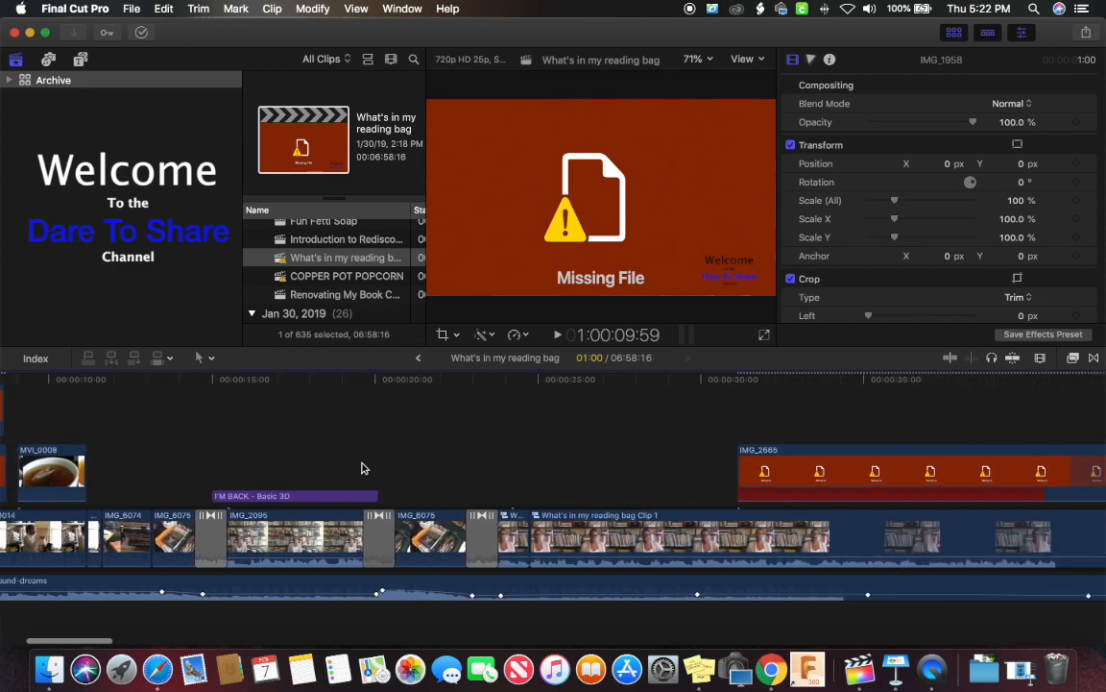
scroll(right, 3)
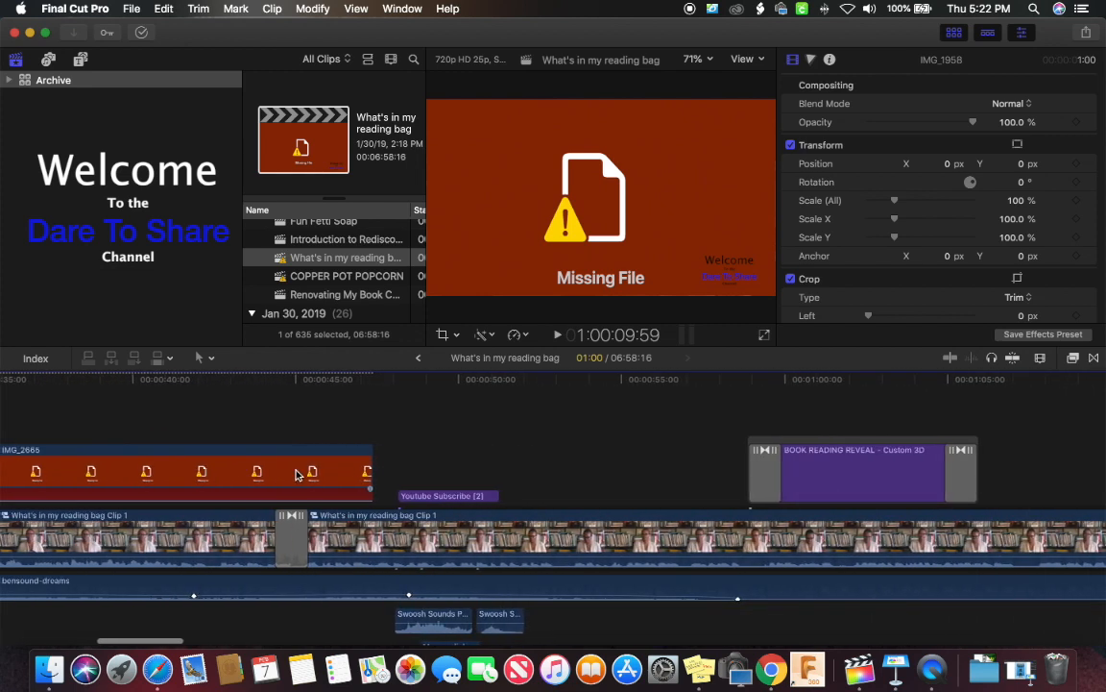
scroll(right, 3)
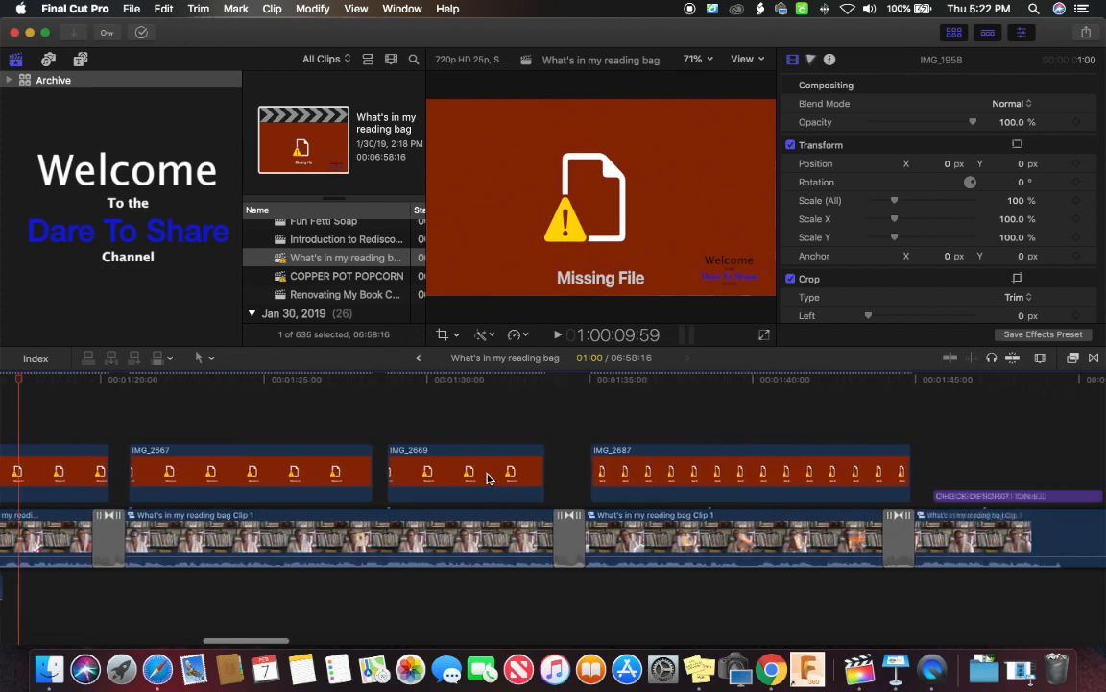
scroll(right, 3)
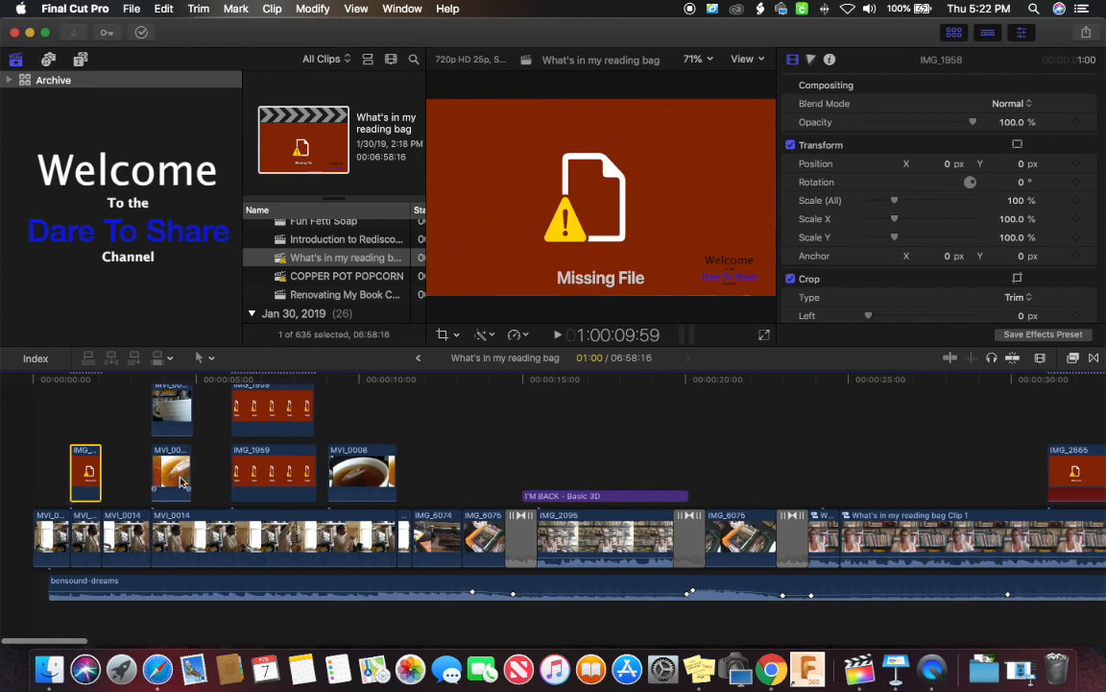
mouse_move(84, 468)
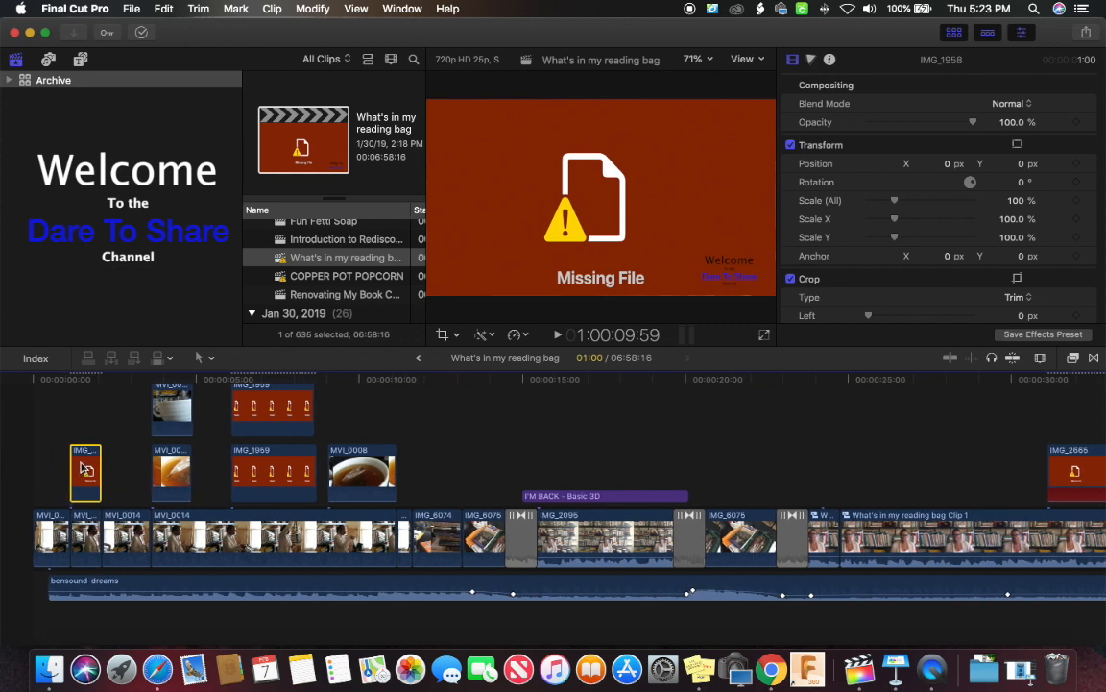
mouse_move(158, 427)
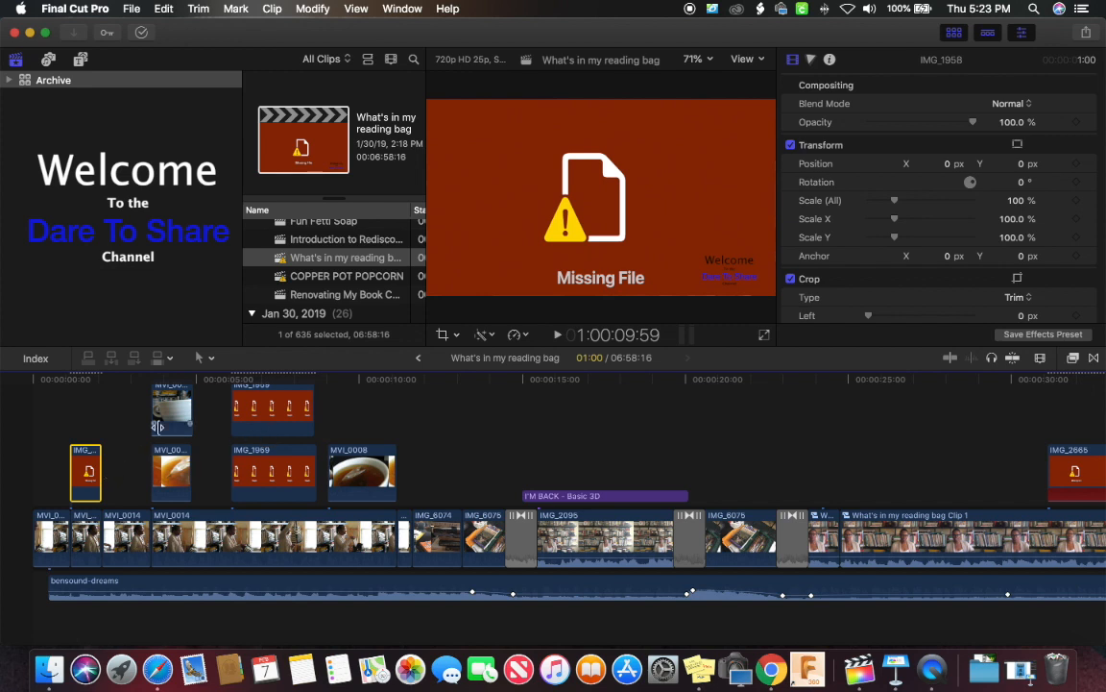
mouse_move(207, 431)
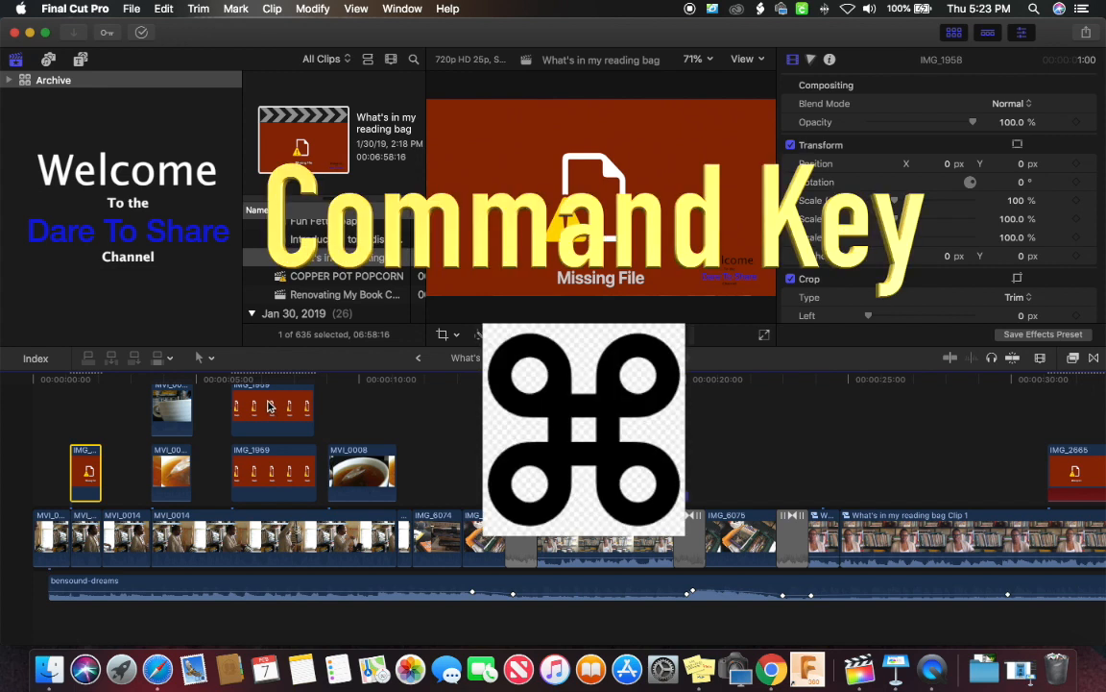
Command-click red Missing File clips along the timeline, building up the 28-item selection
click(273, 407)
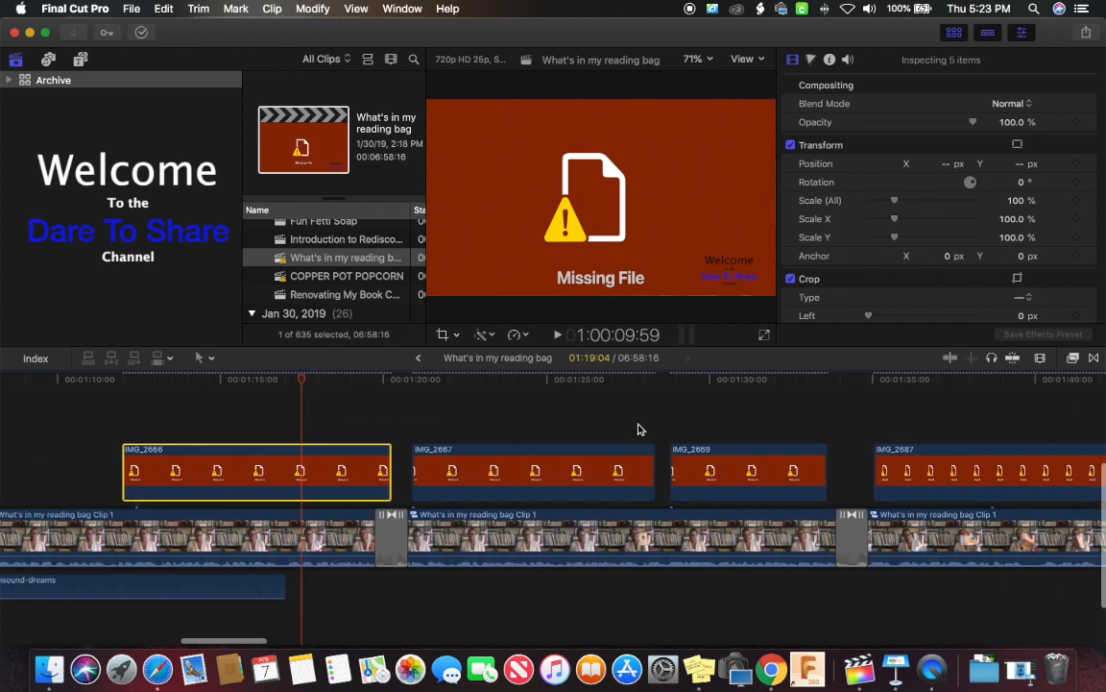
click(749, 470)
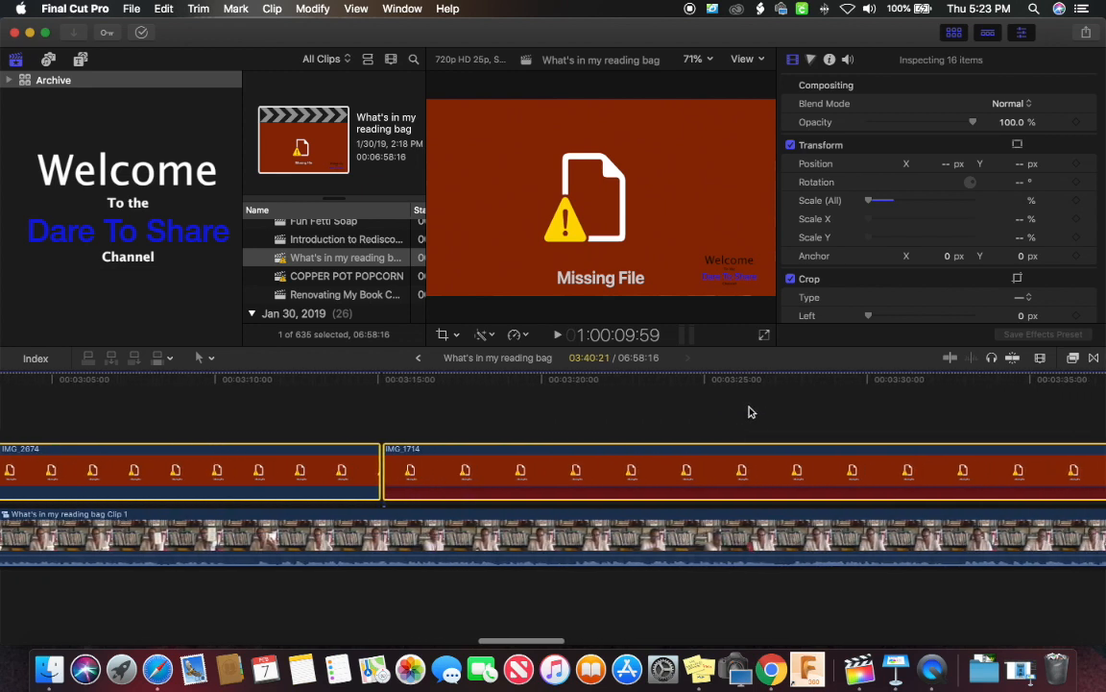
scroll(right, 3)
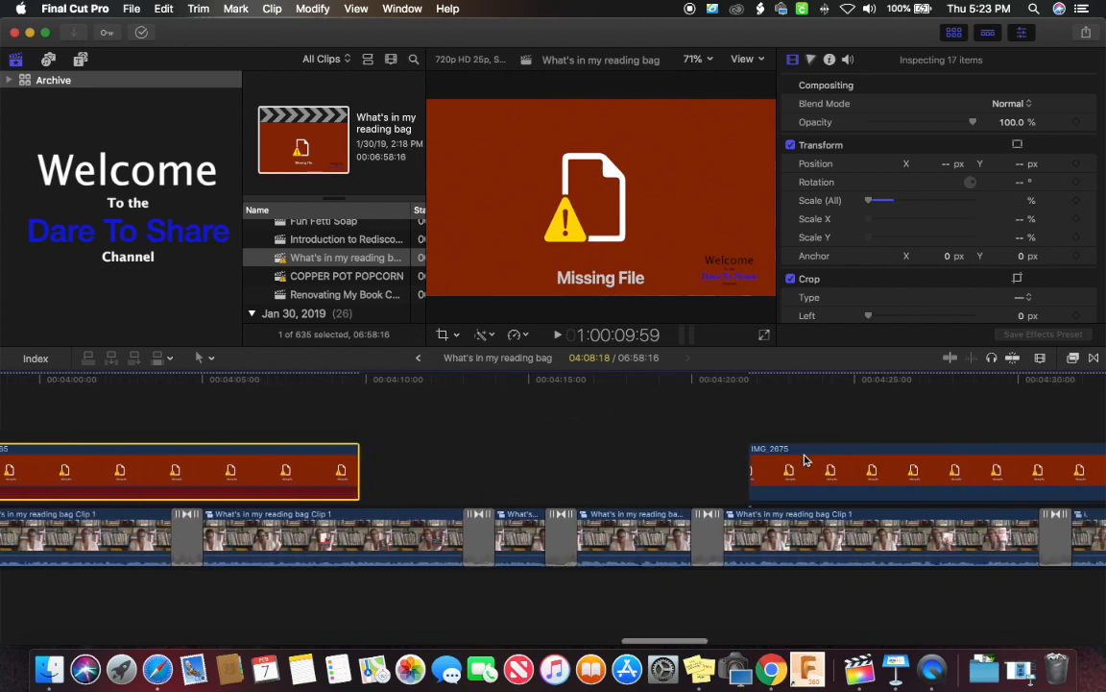
scroll(right, 3)
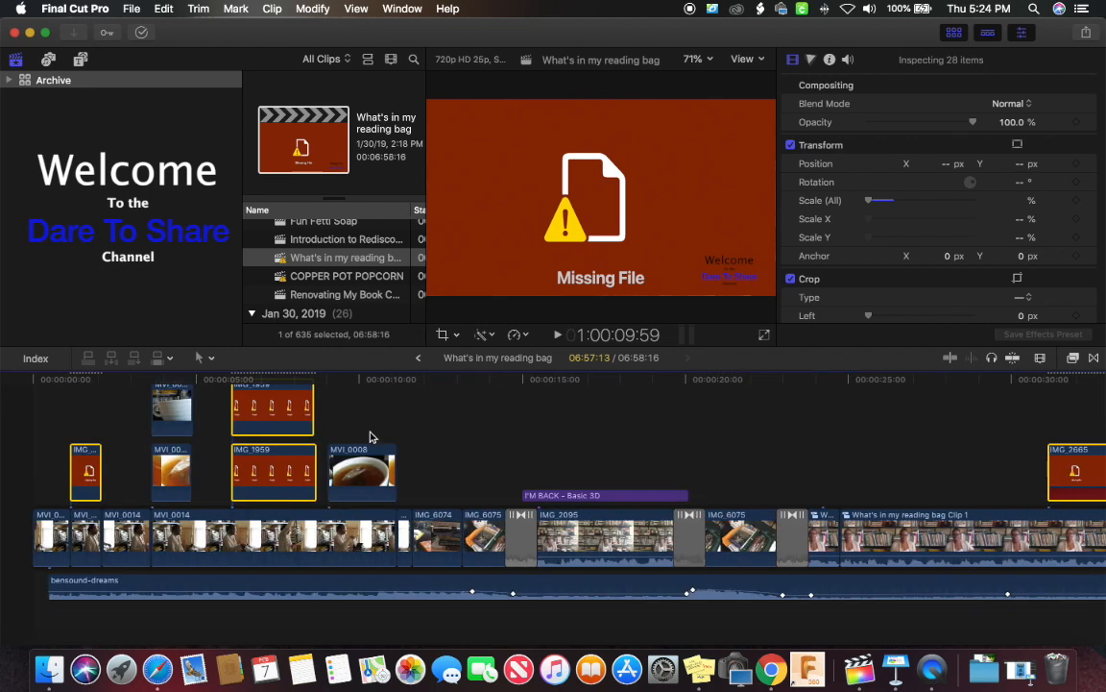
mouse_move(499, 432)
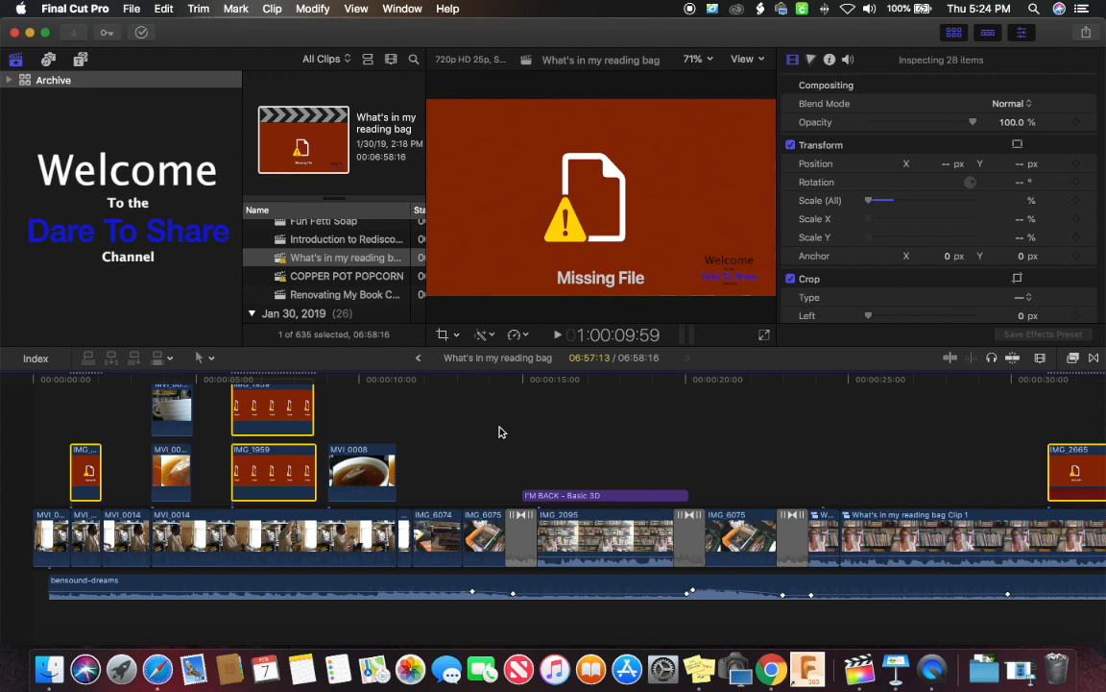
mouse_move(282, 267)
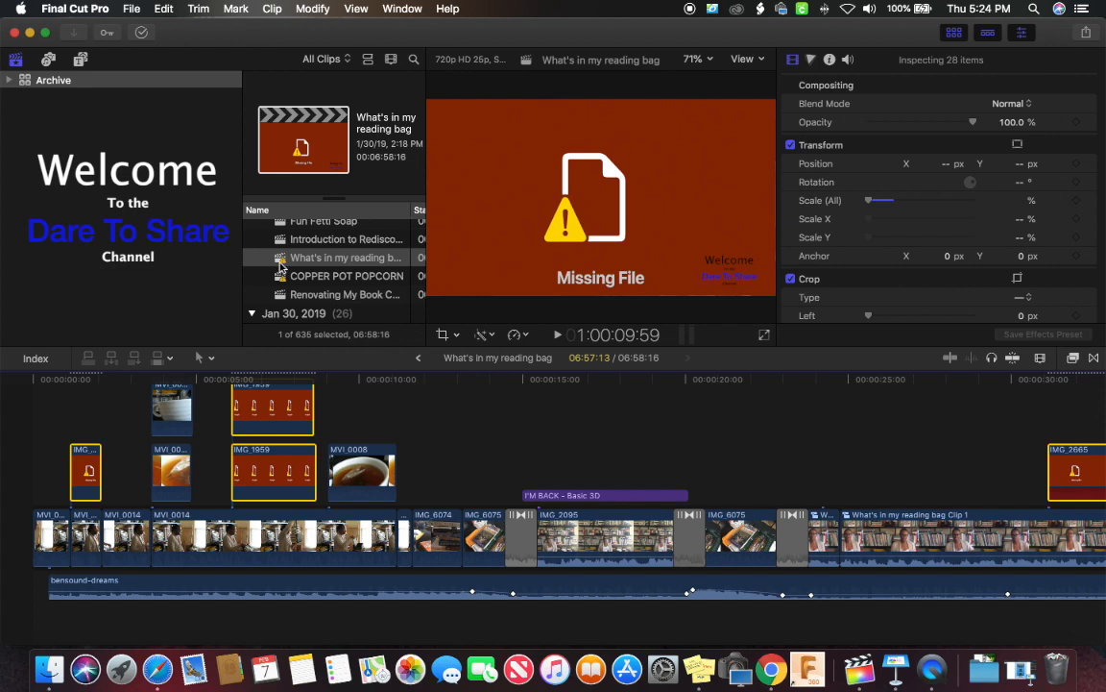
Bring up the File menu with the 28 missing-file clips still selected
click(131, 7)
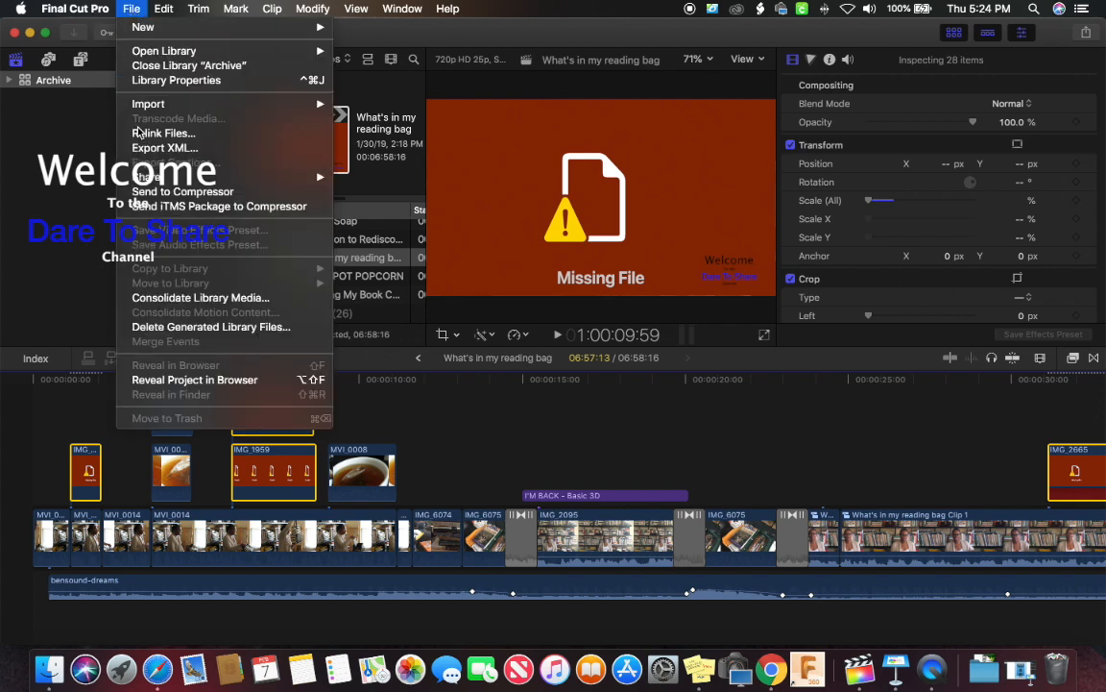
mouse_move(161, 133)
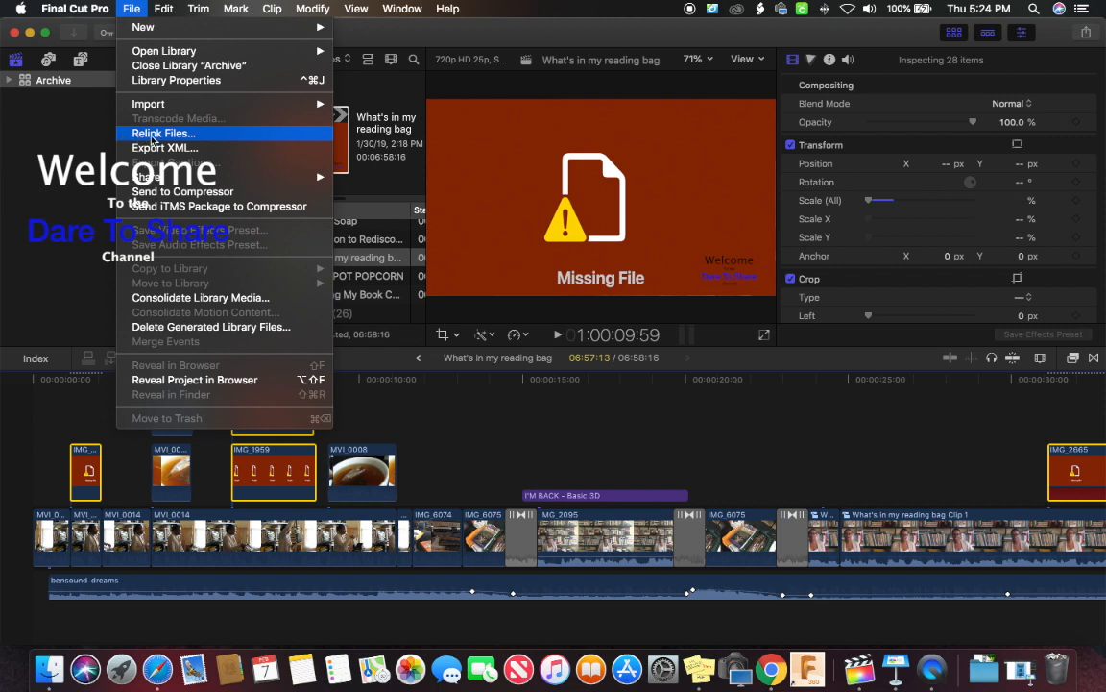
Start Relink Files, listing 24 missing originals with 0 of 24 matched
click(161, 133)
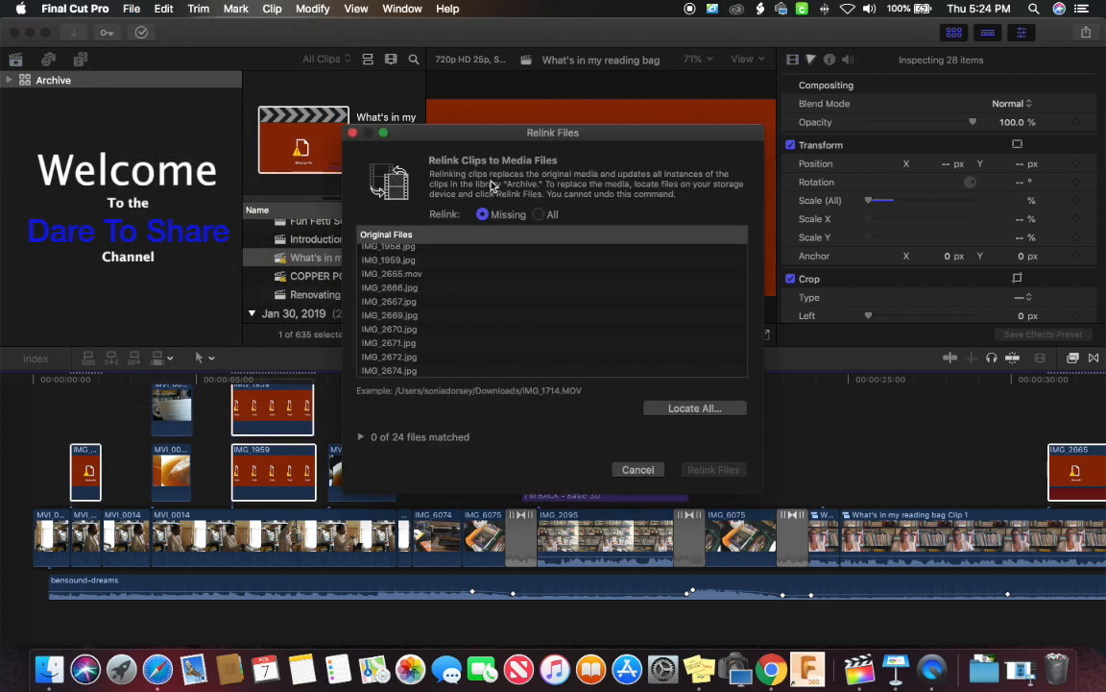
mouse_move(468, 227)
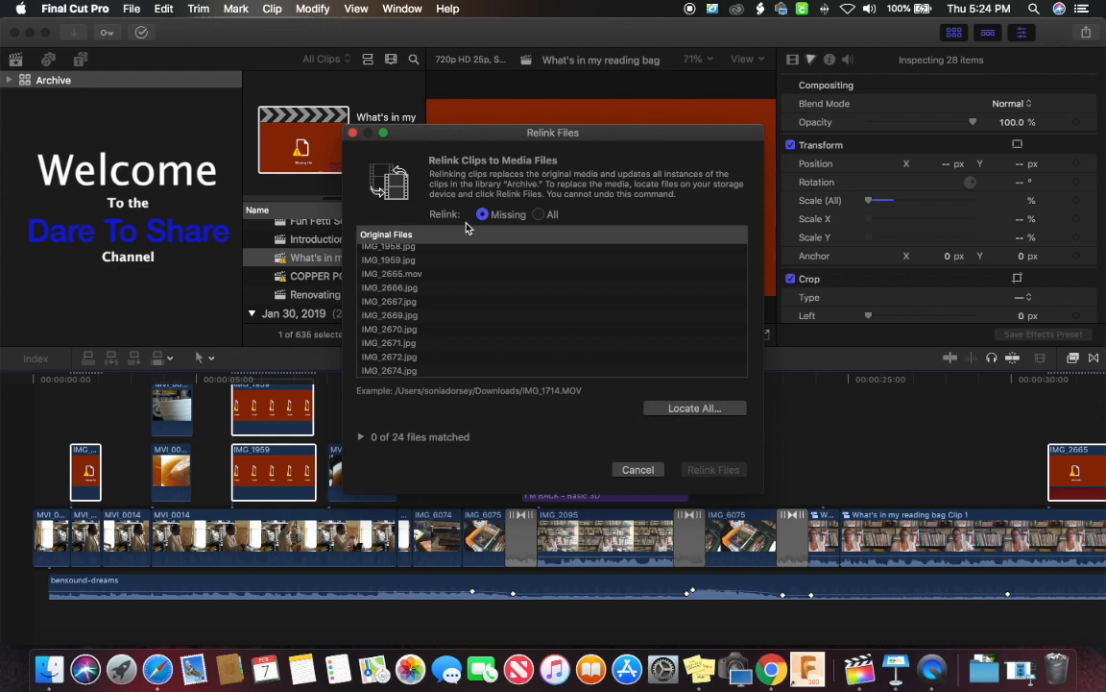
mouse_move(467, 204)
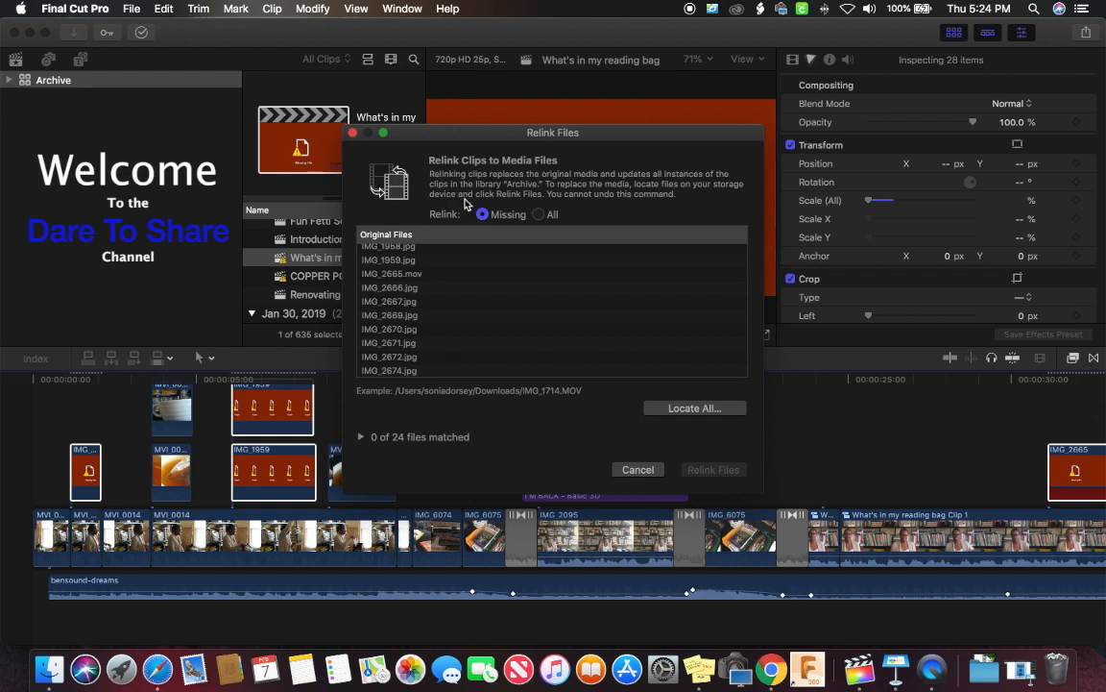
mouse_move(452, 181)
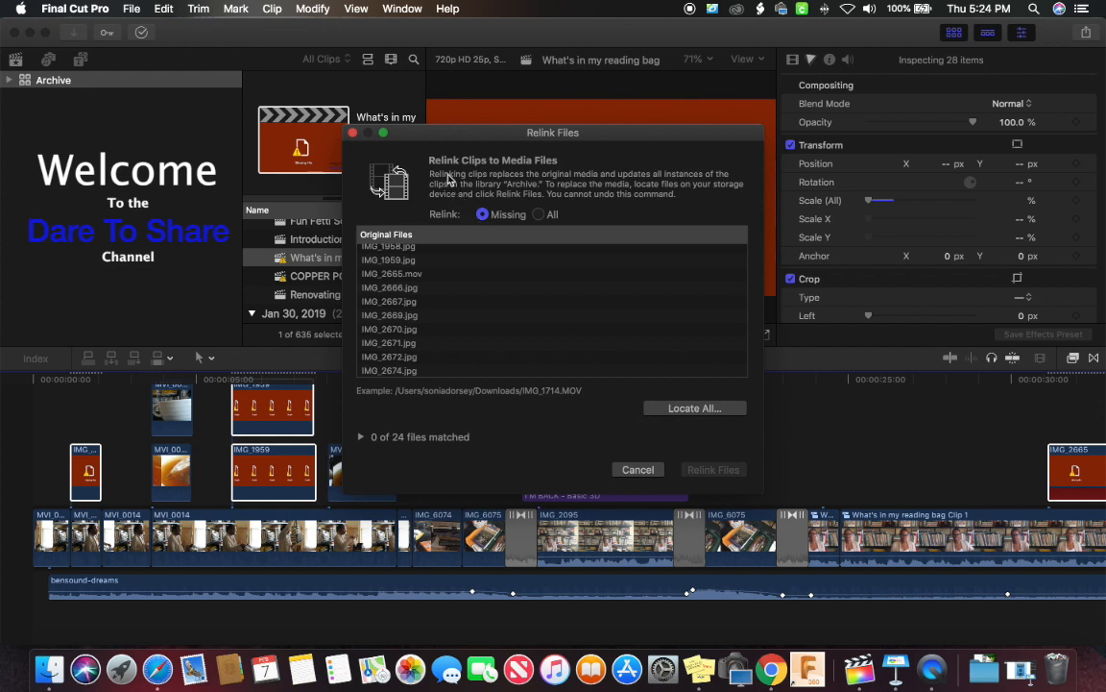
mouse_move(471, 188)
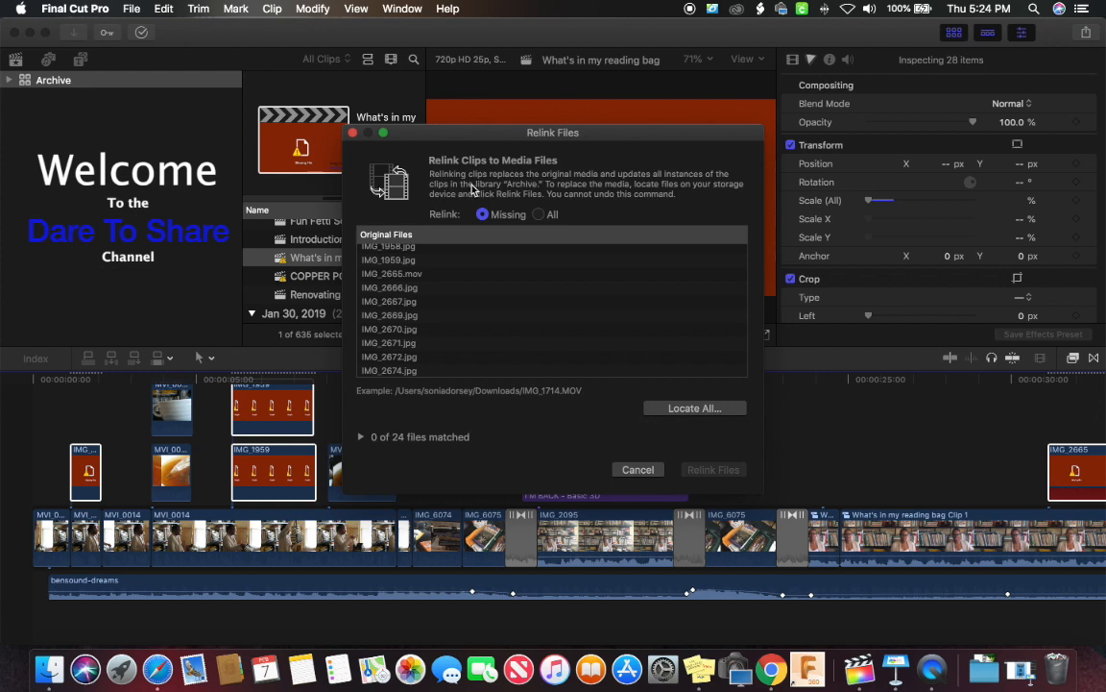
mouse_move(581, 184)
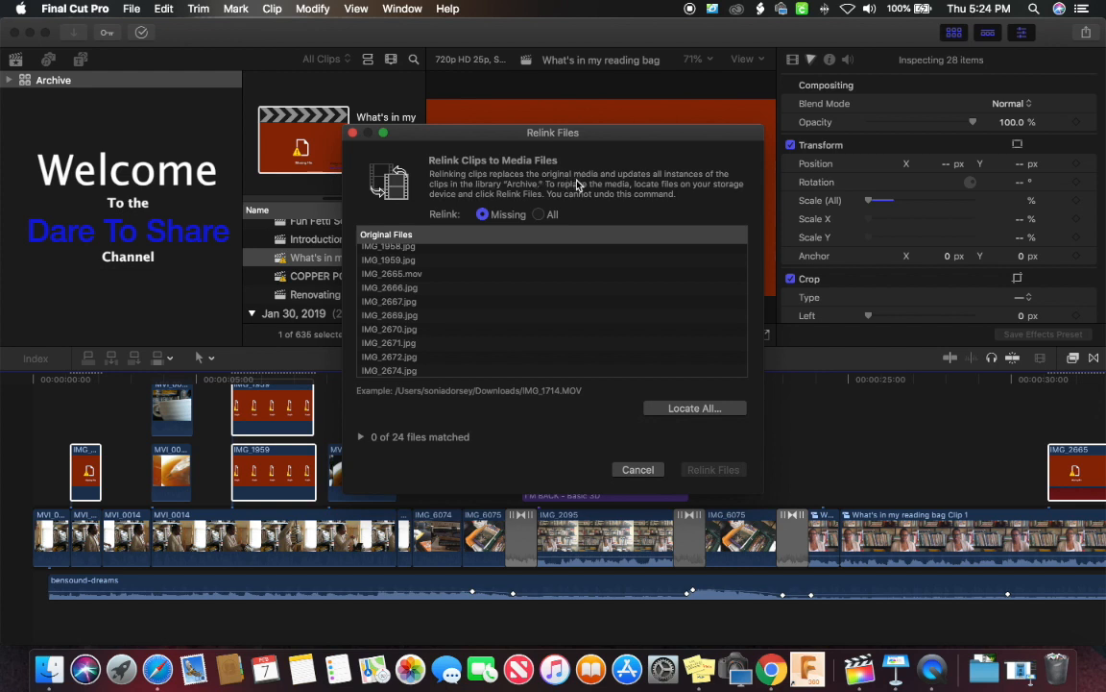
mouse_move(560, 192)
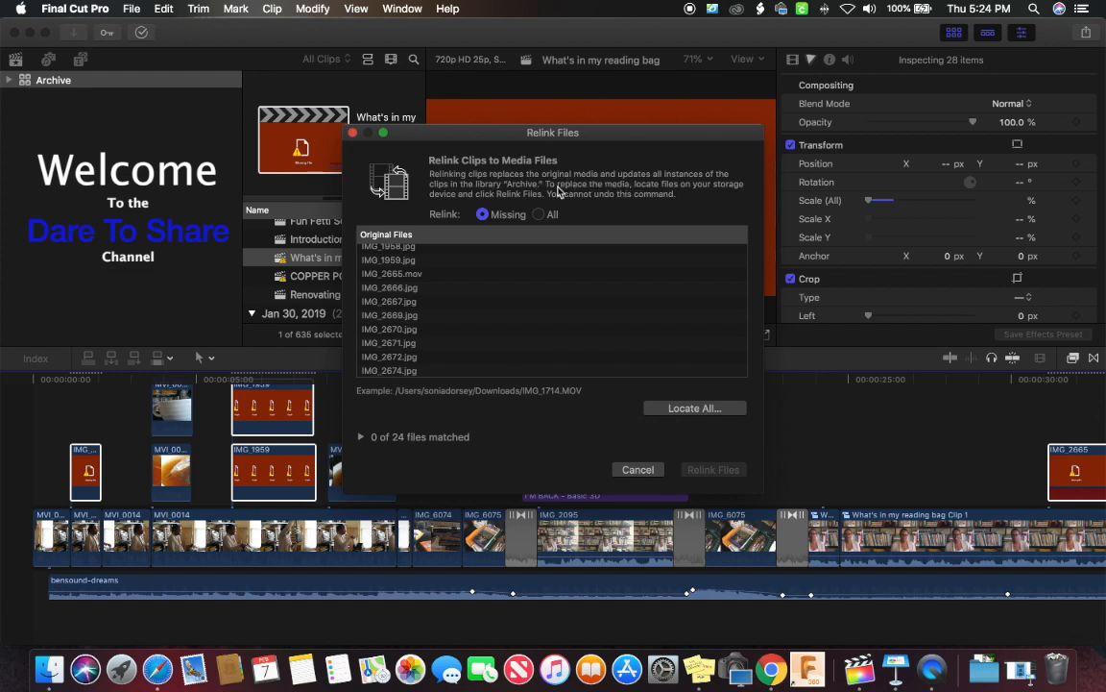
mouse_move(527, 196)
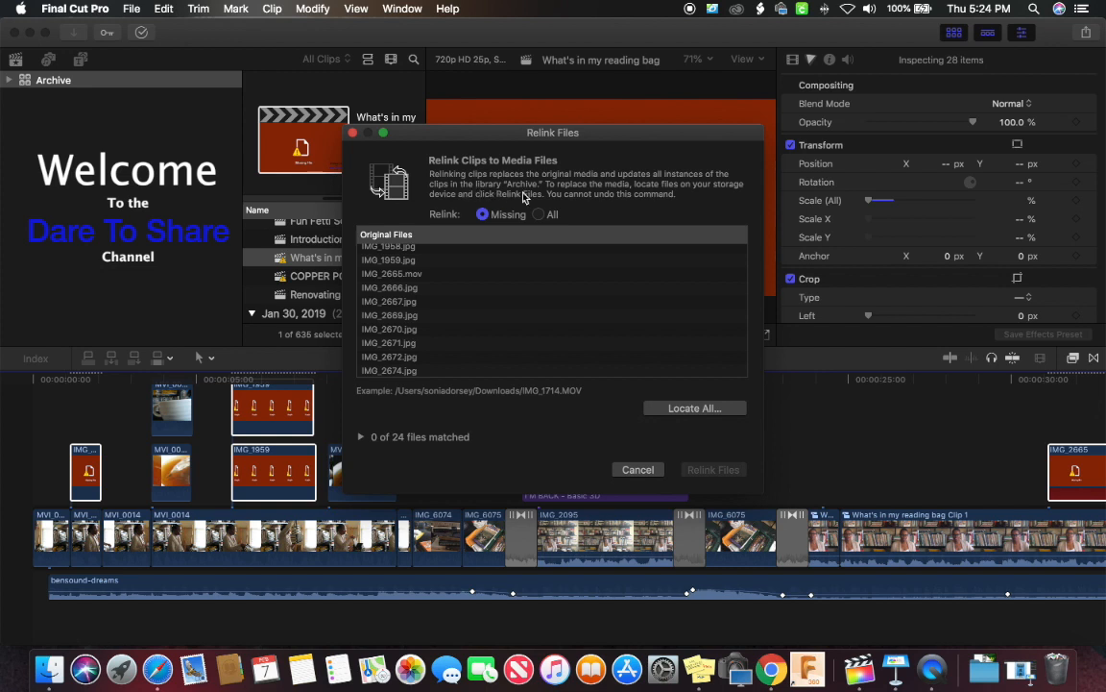
mouse_move(536, 203)
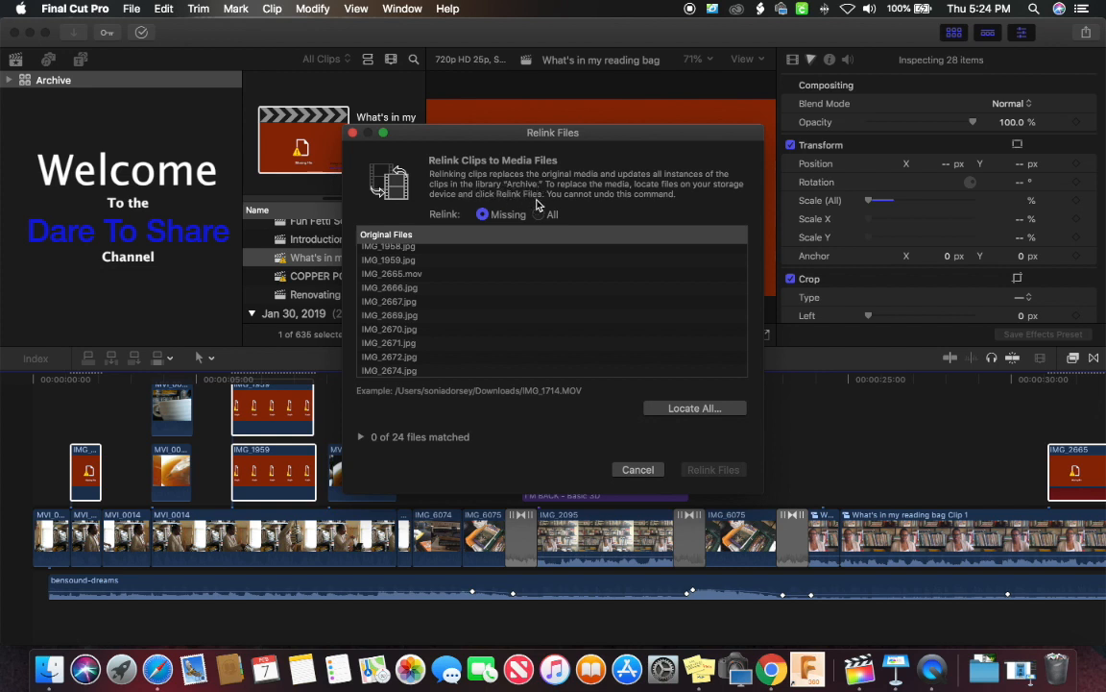
mouse_move(676, 196)
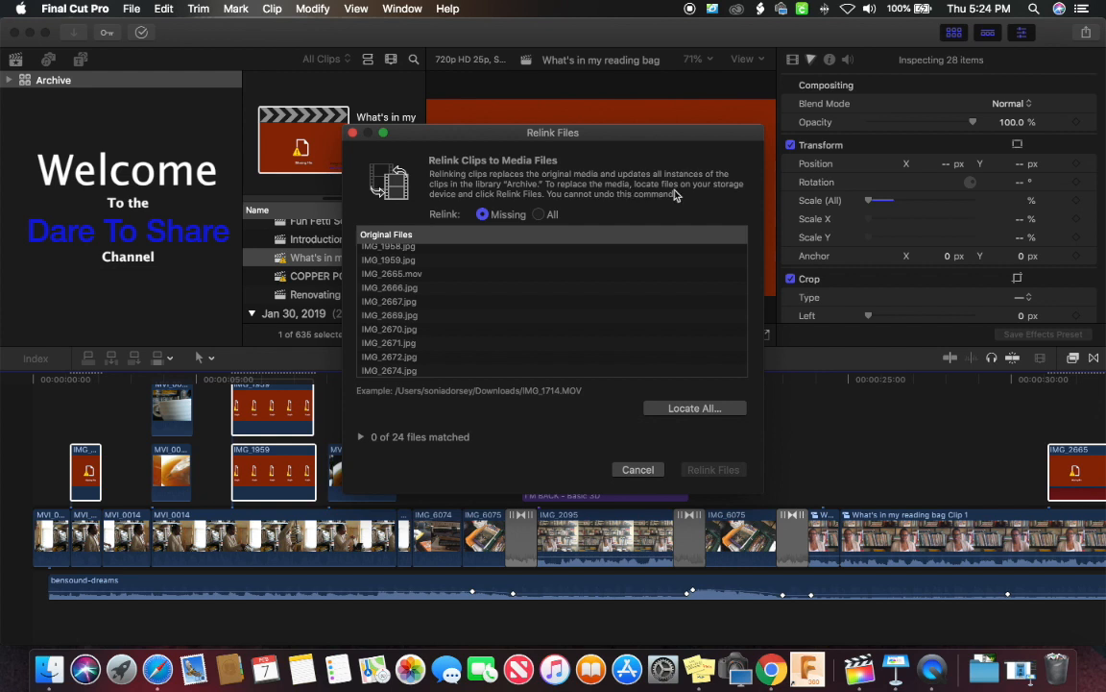
mouse_move(515, 210)
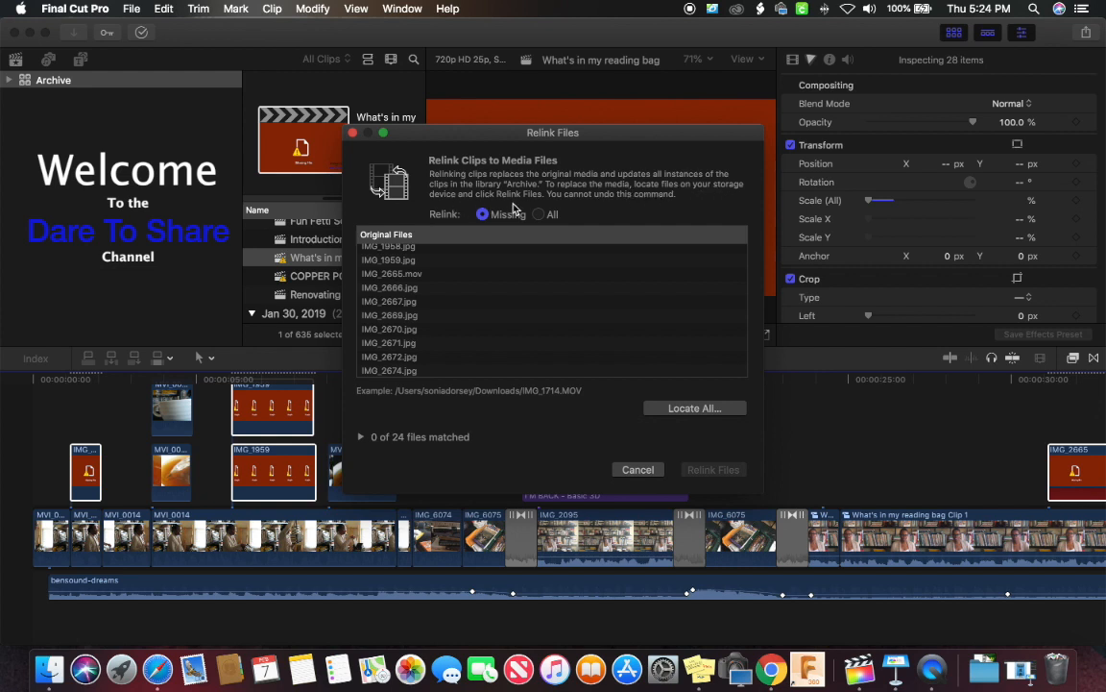
mouse_move(607, 207)
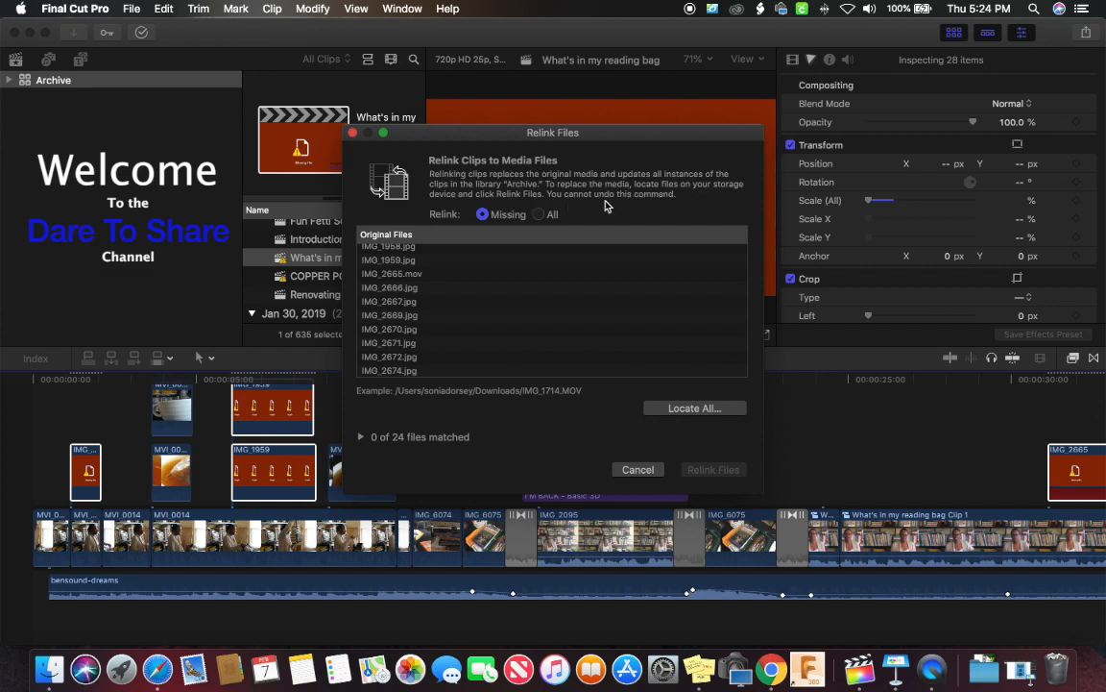
mouse_move(471, 261)
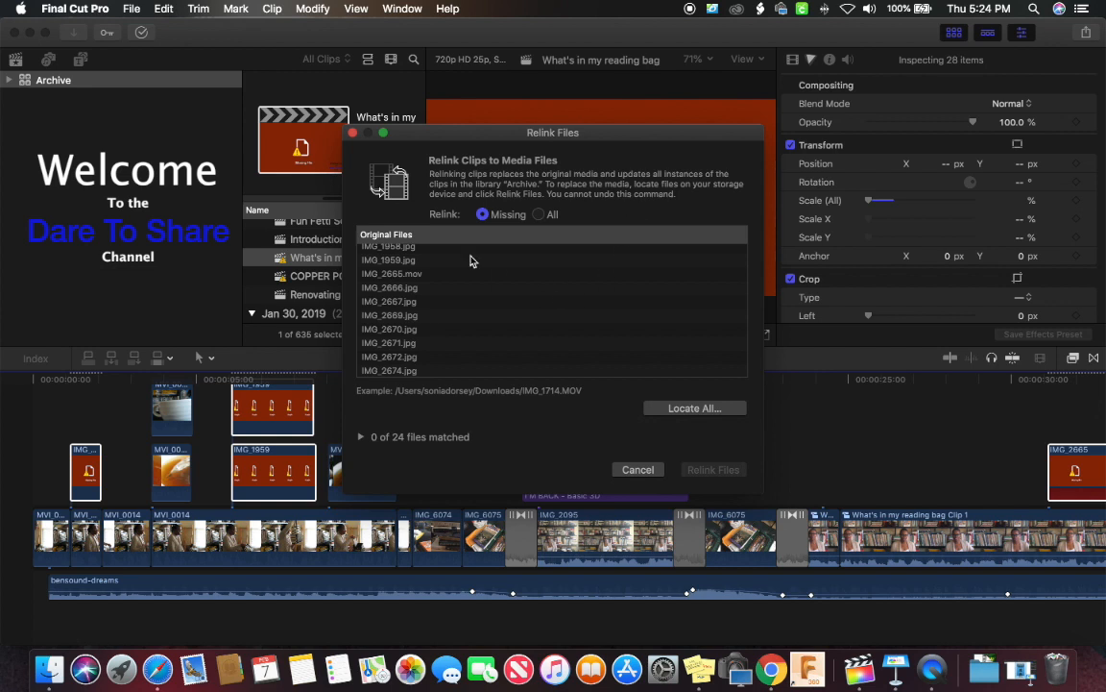
mouse_move(468, 253)
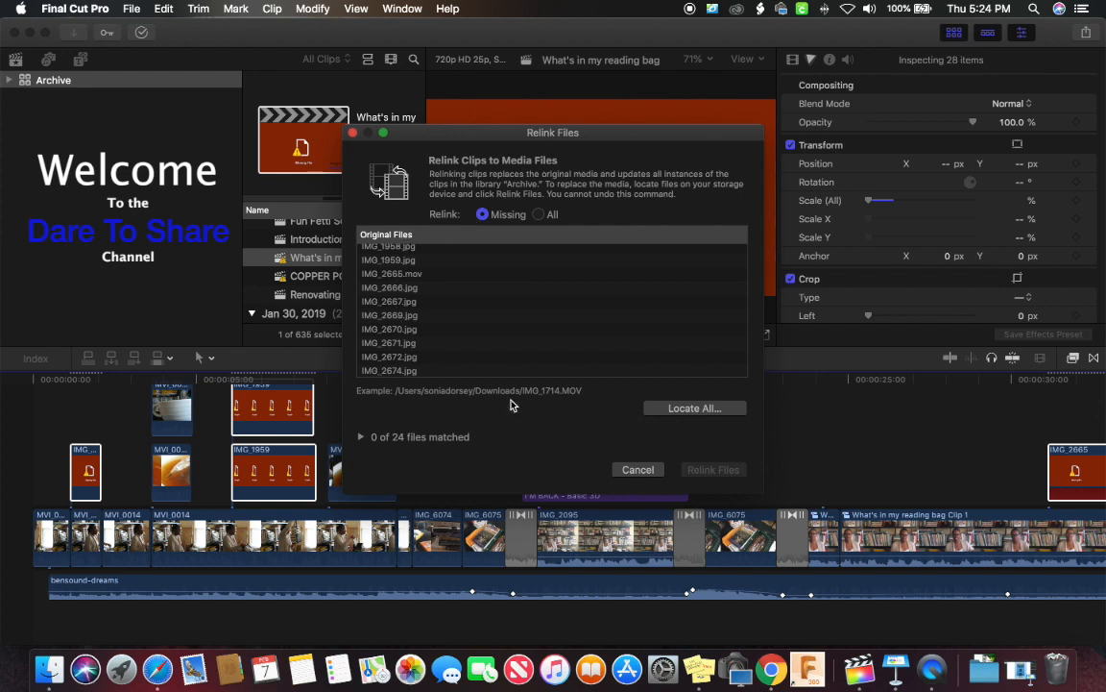
mouse_move(695, 407)
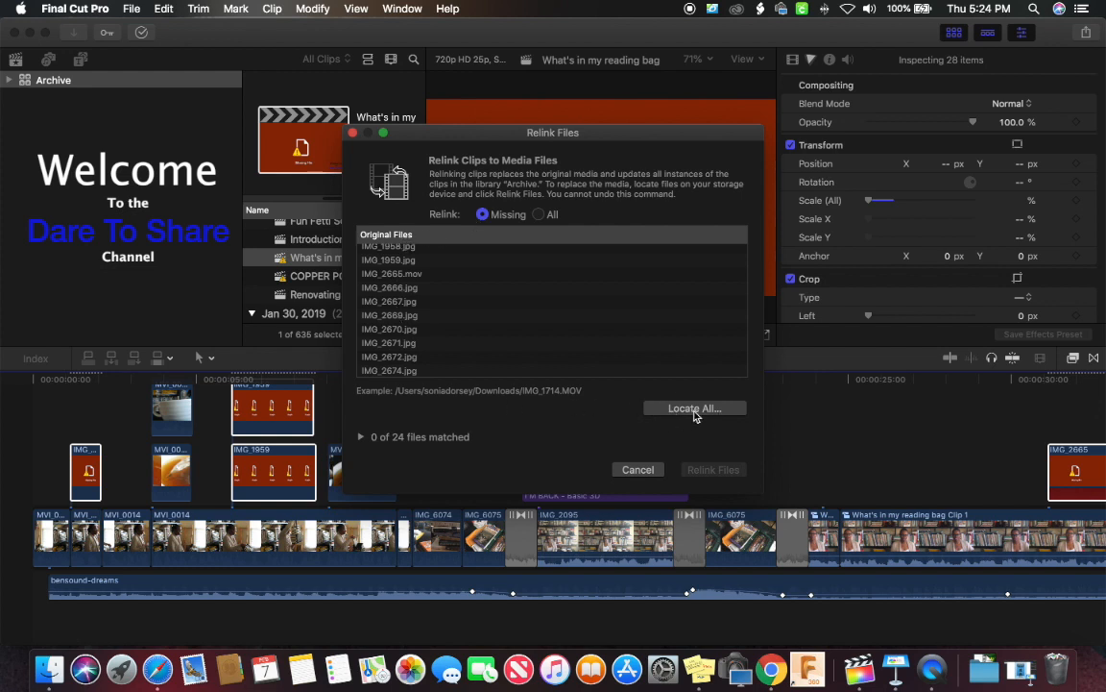
Locate All on the Orange Capsule drive, matching 24 of 24 missing files
click(693, 407)
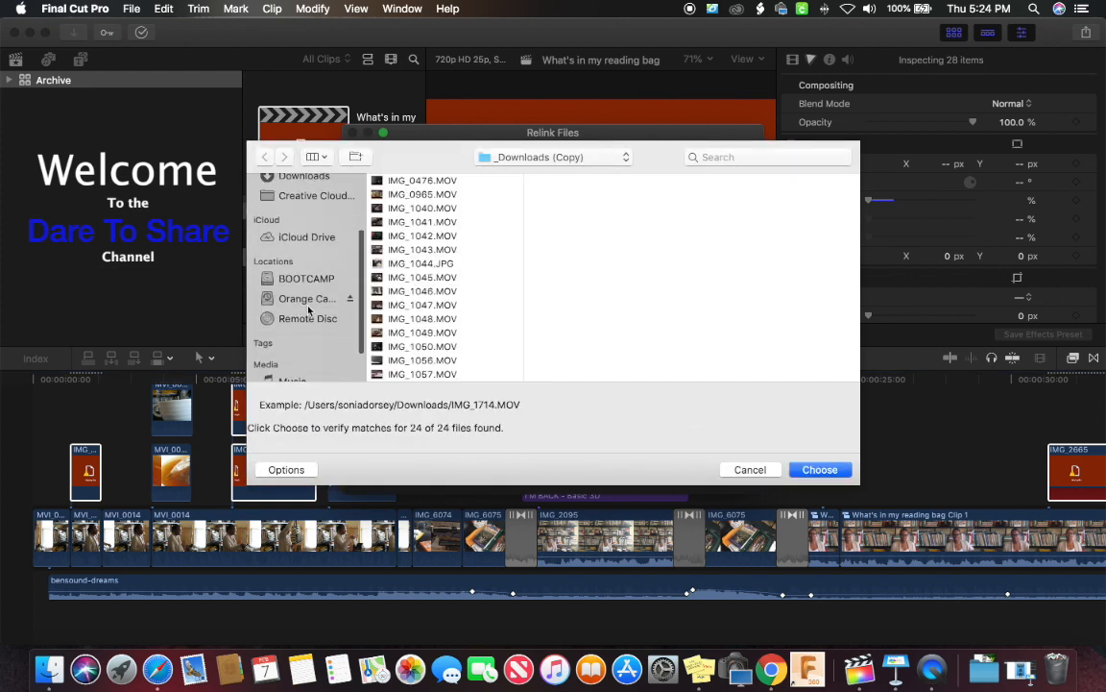
click(308, 297)
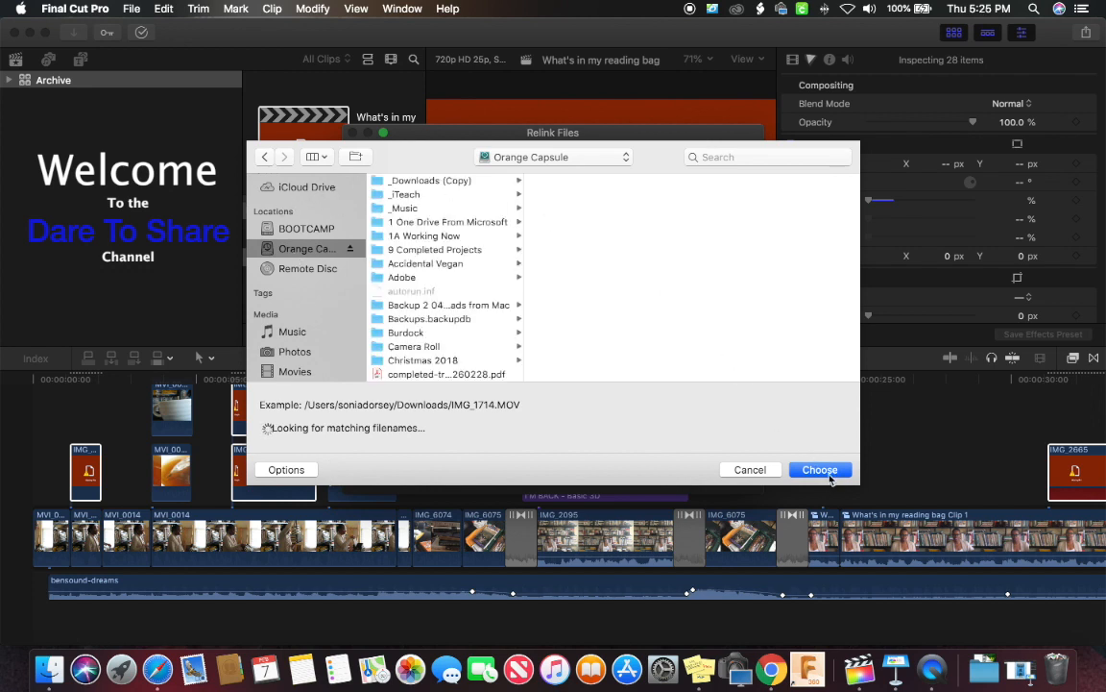
click(818, 469)
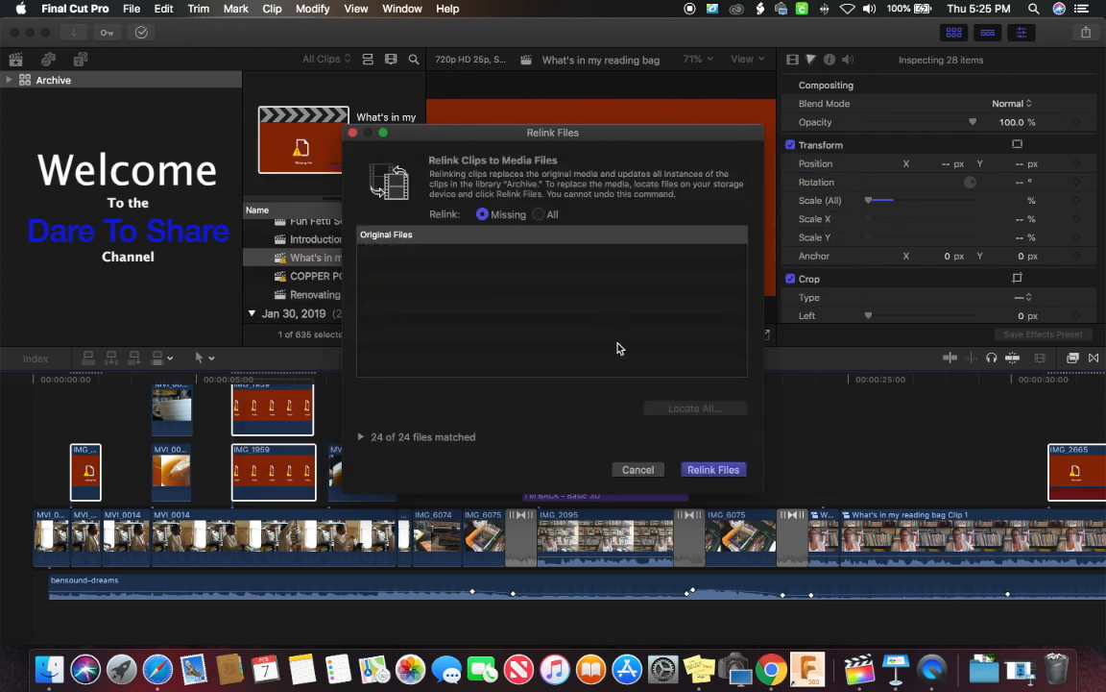
mouse_move(403, 453)
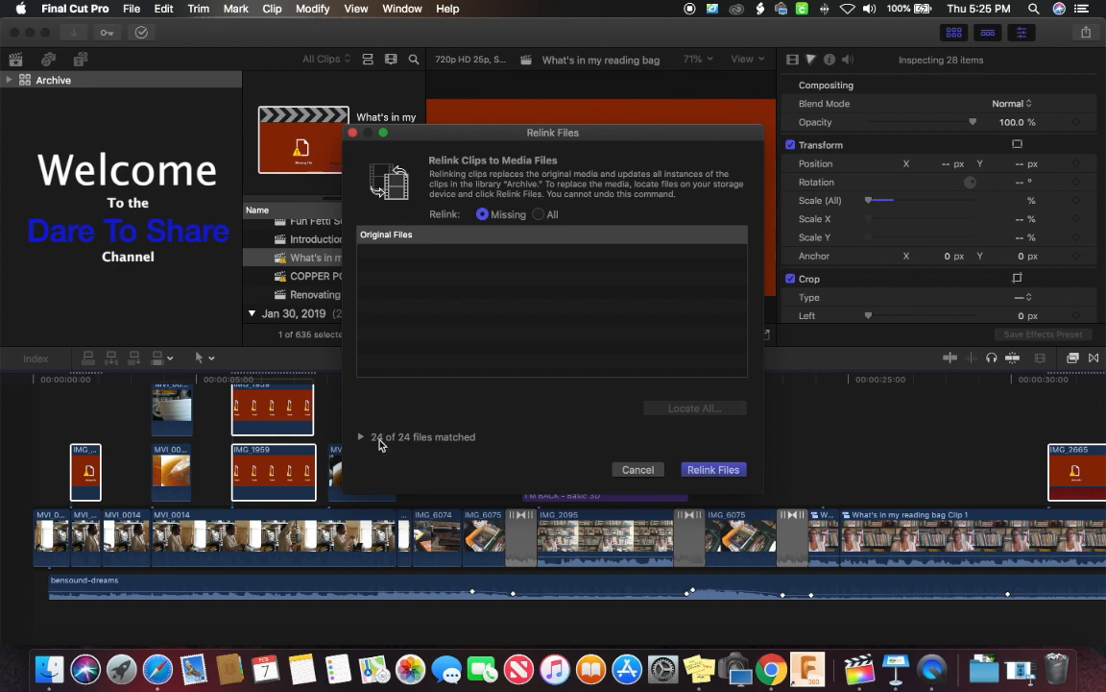
mouse_move(402, 449)
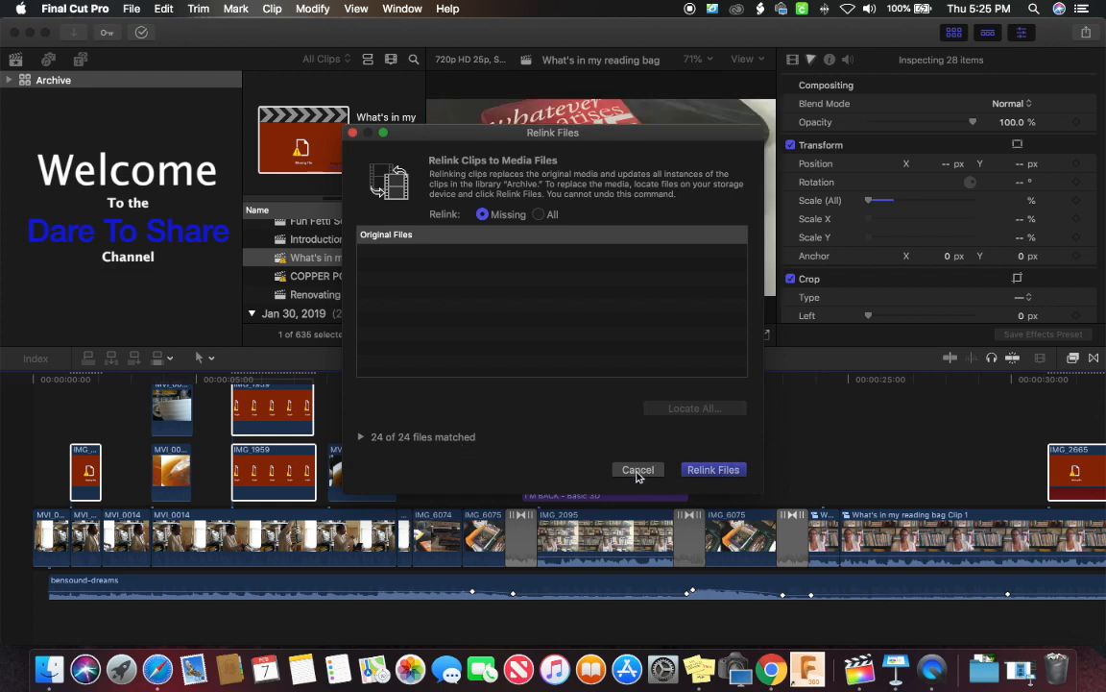
click(637, 469)
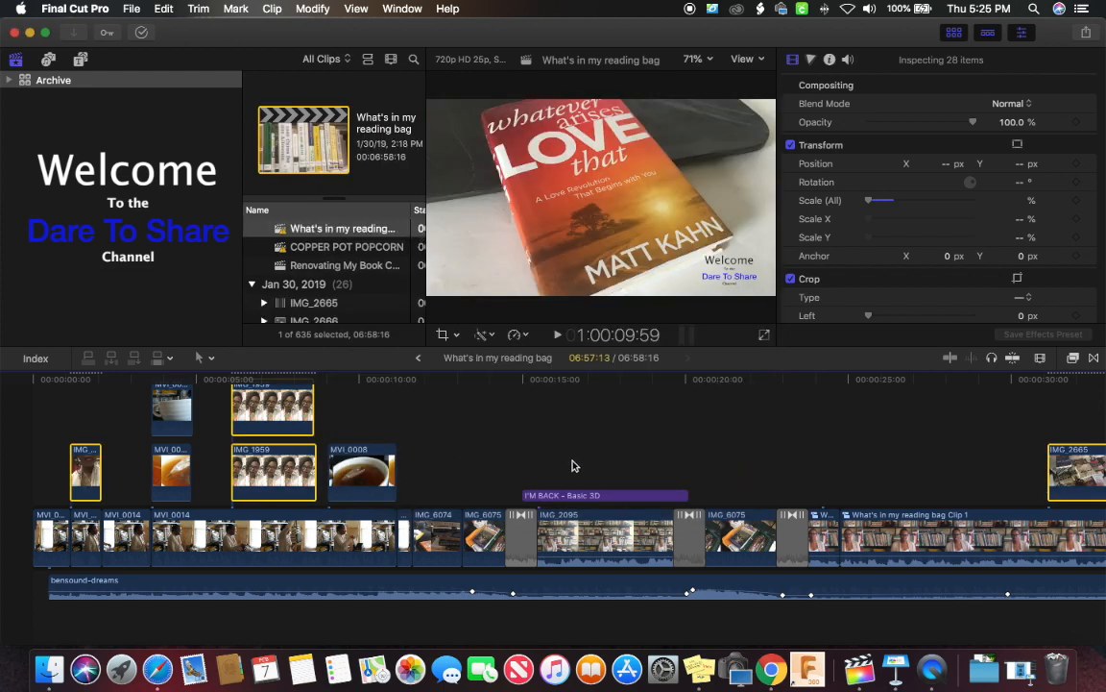
scroll(left, 3)
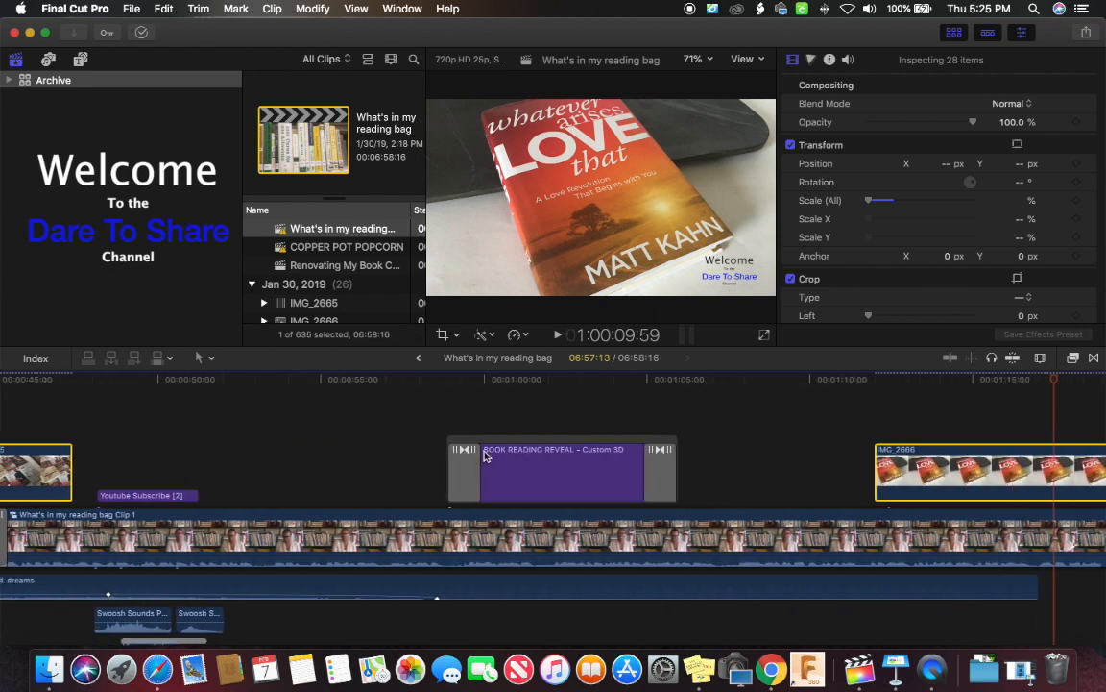
scroll(right, 3)
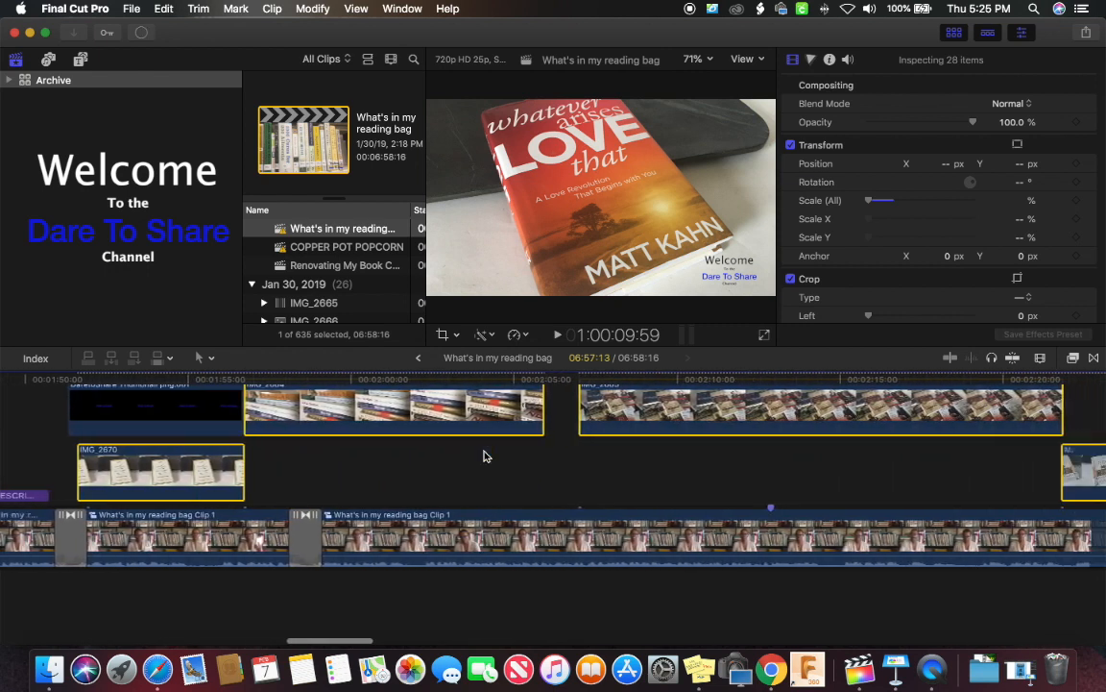
scroll(right, 3)
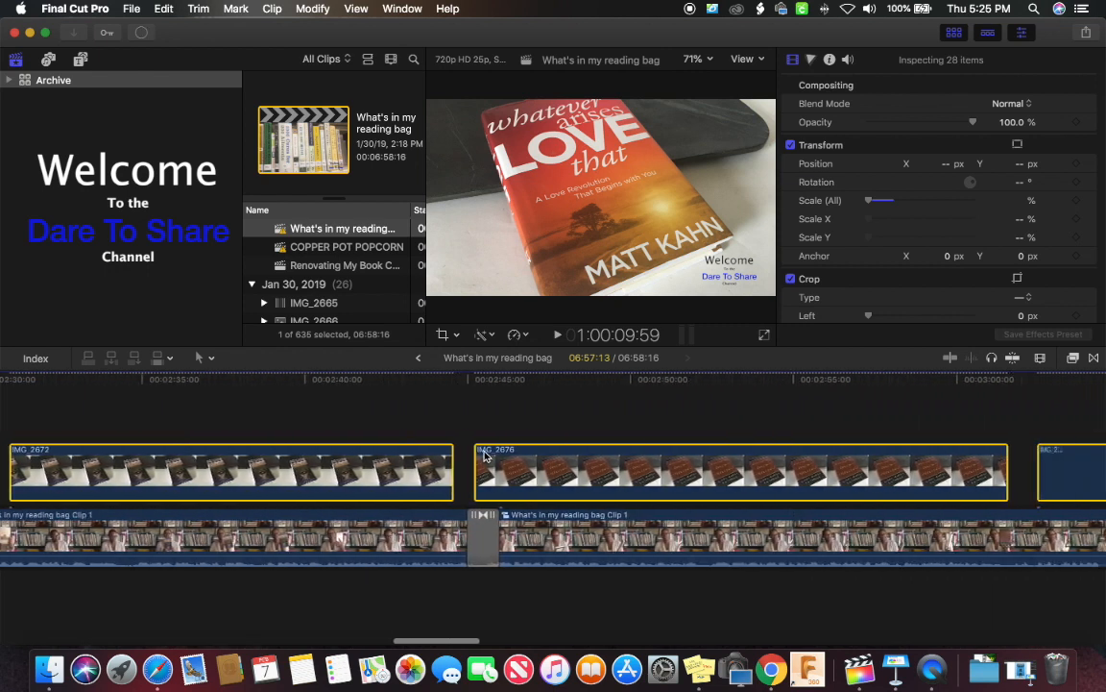
scroll(right, 3)
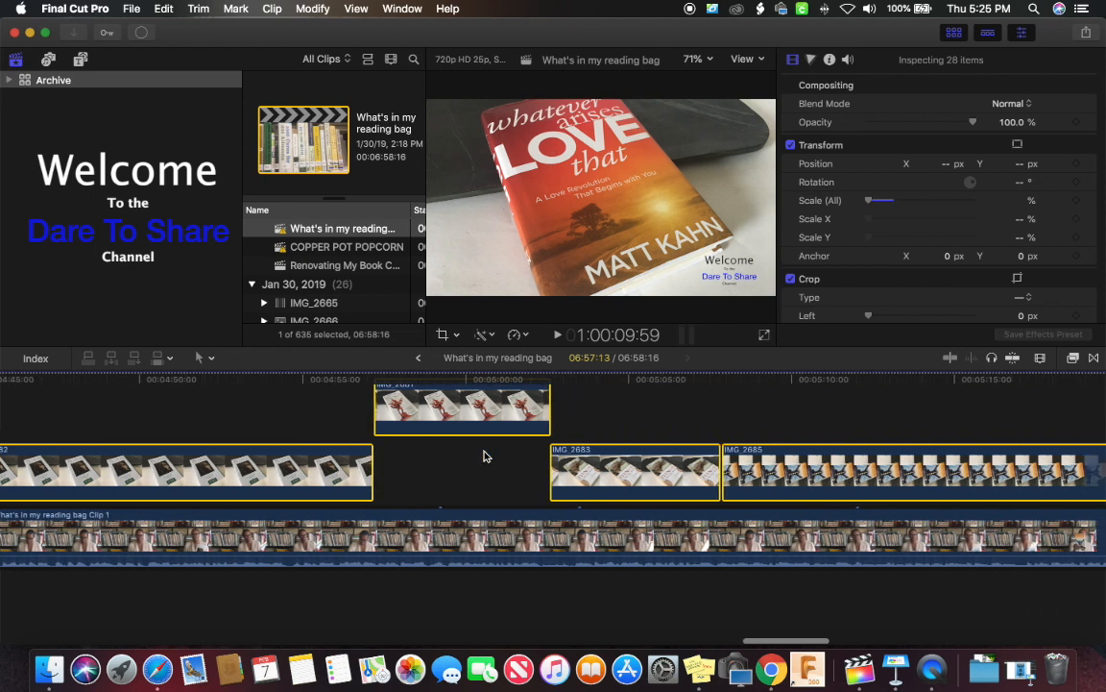
scroll(right, 3)
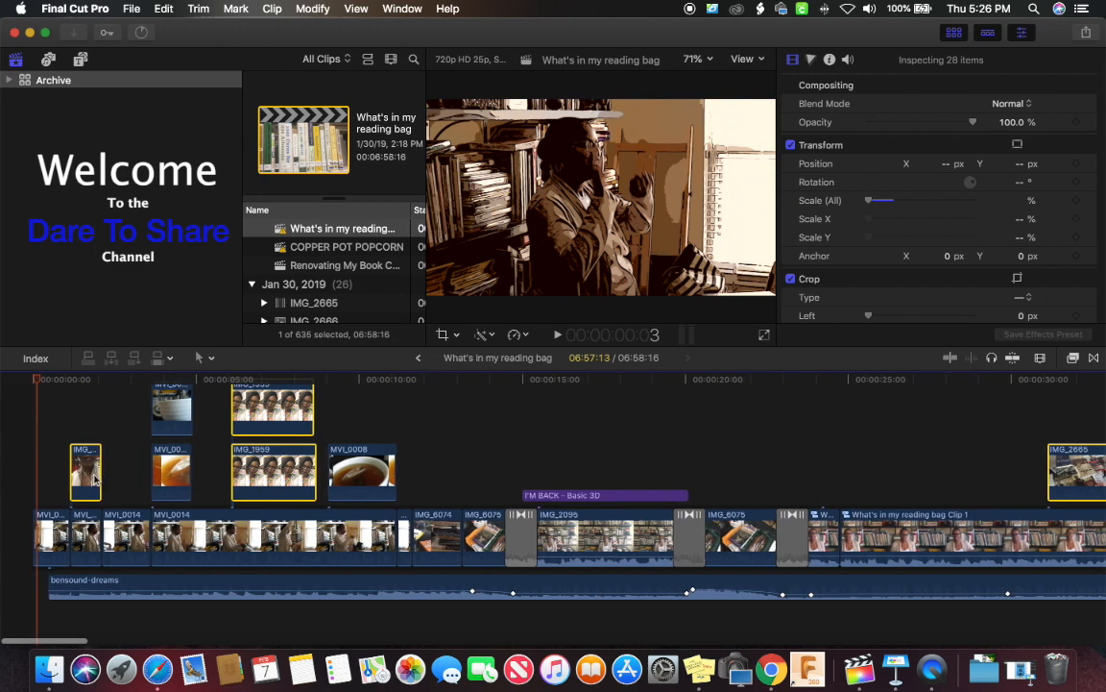
mouse_move(296, 490)
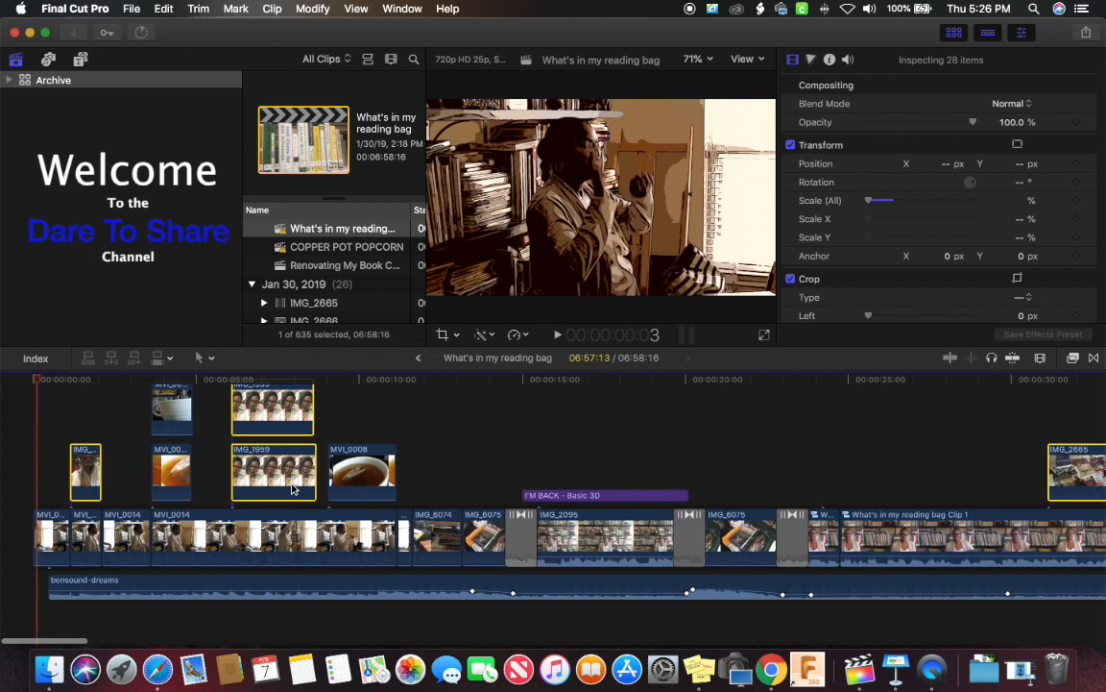
mouse_move(87, 484)
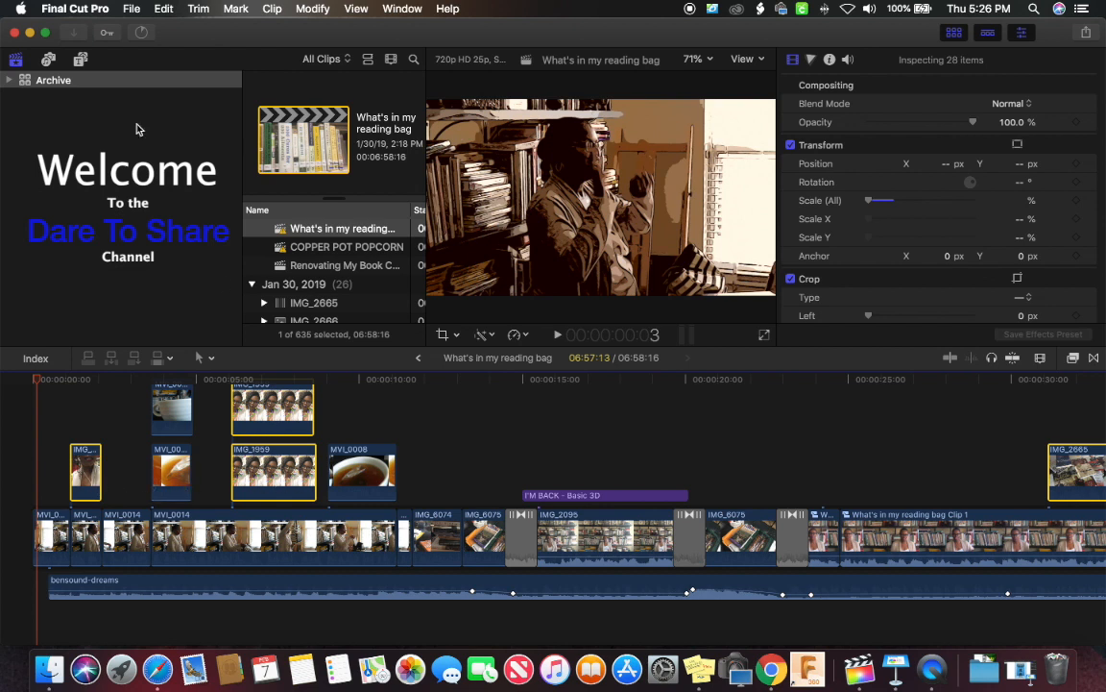
Bring up the File menu again after the clips are relinked
click(131, 8)
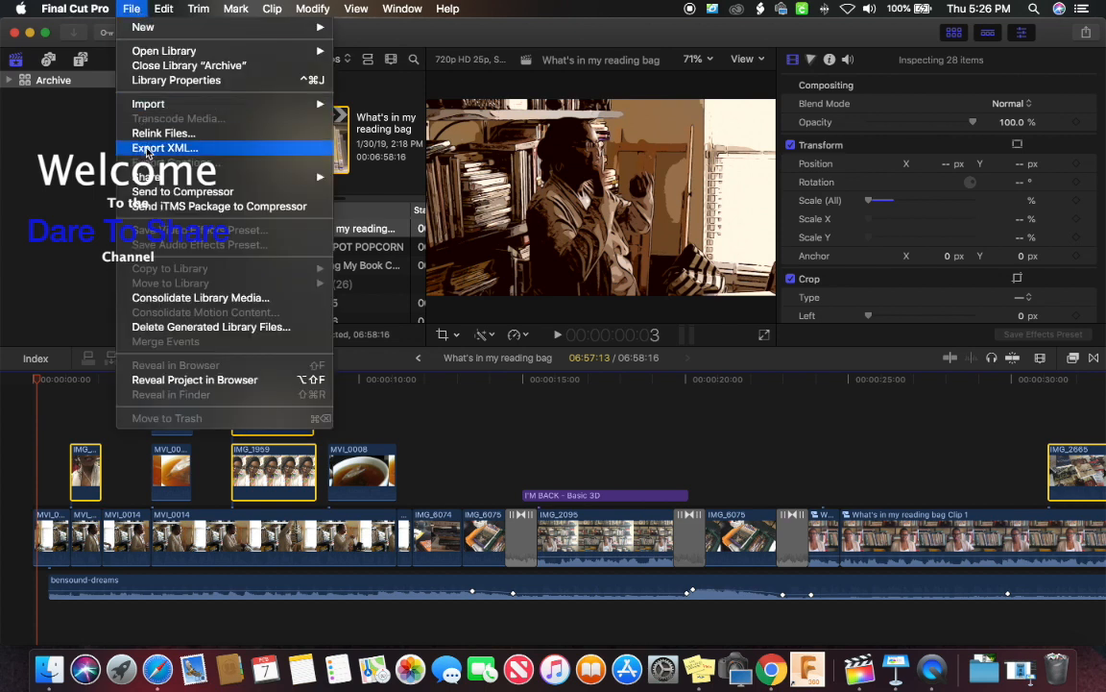
Reopen Relink Files, confirm 0 of 0 files missing, and cancel out of it
click(164, 132)
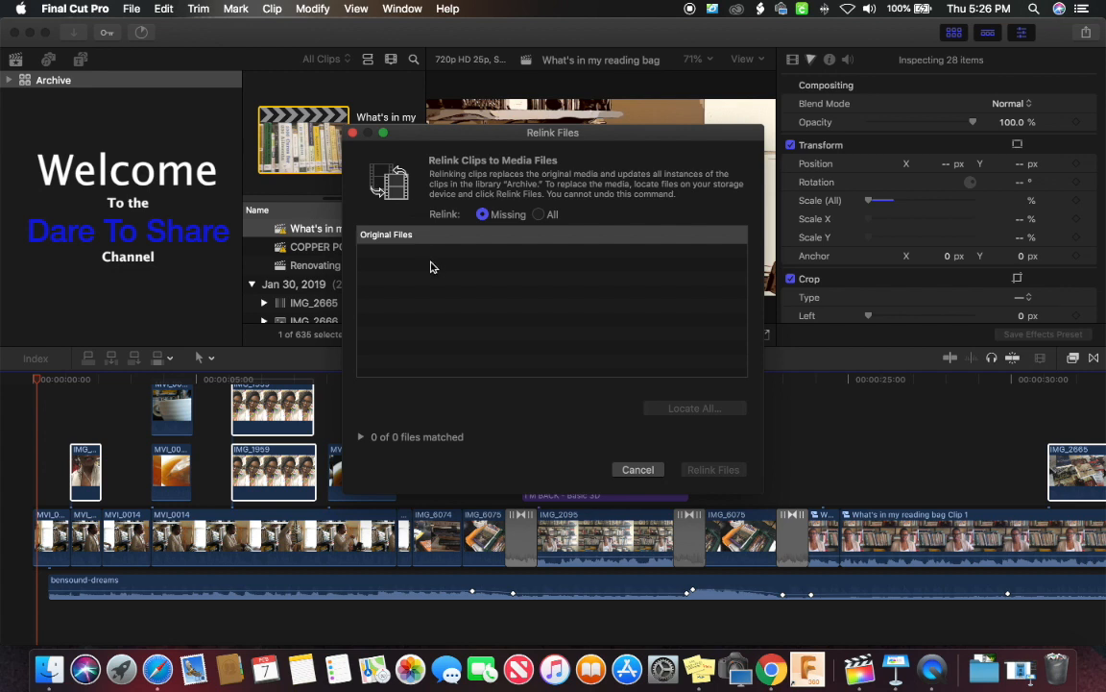
mouse_move(392, 244)
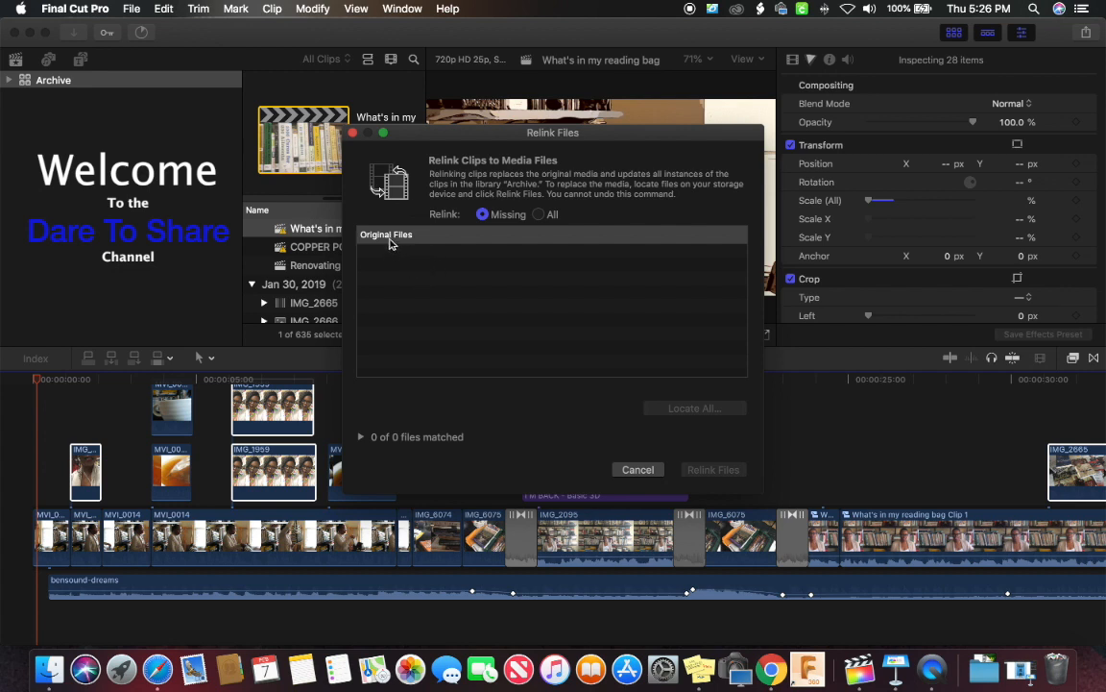
mouse_move(434, 257)
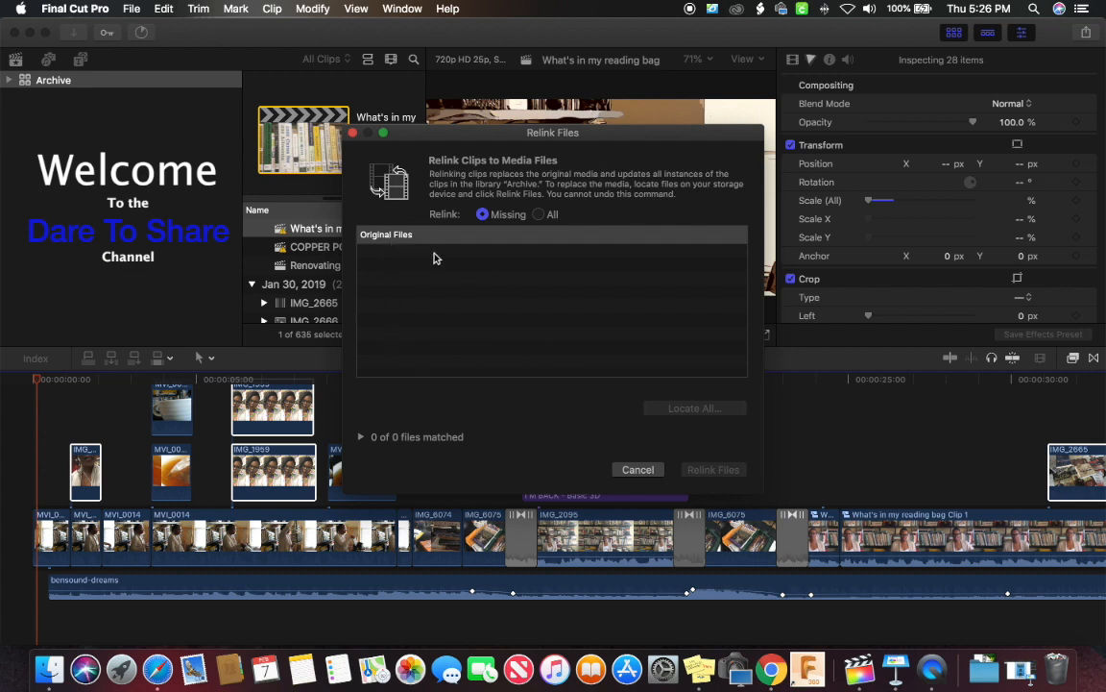
mouse_move(461, 224)
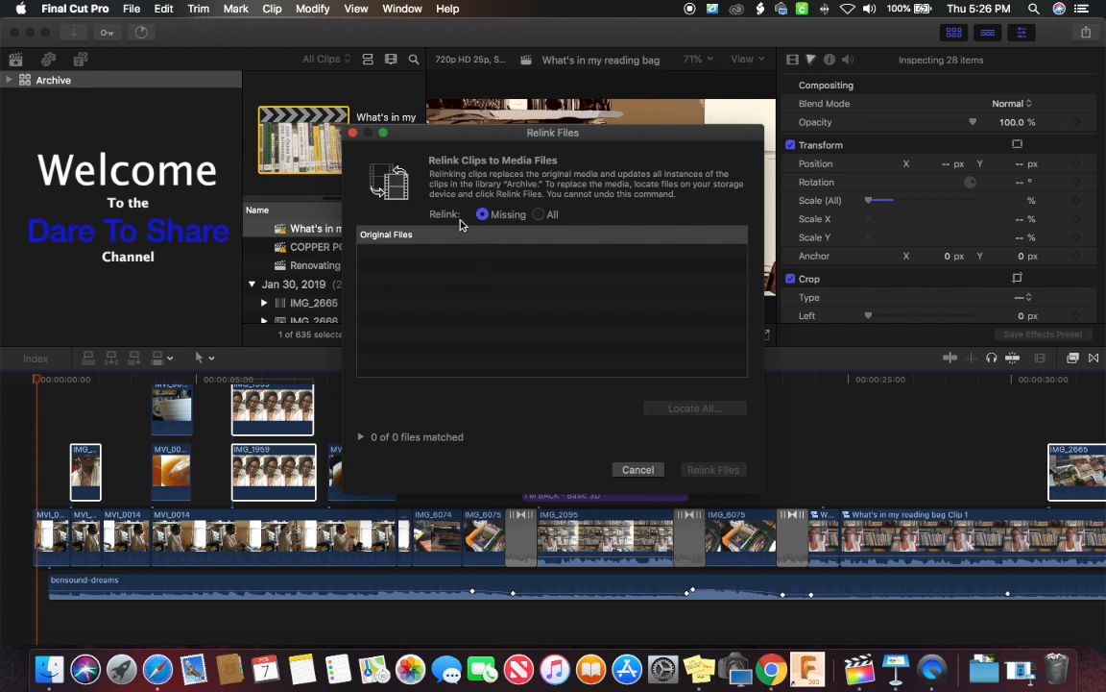
mouse_move(459, 222)
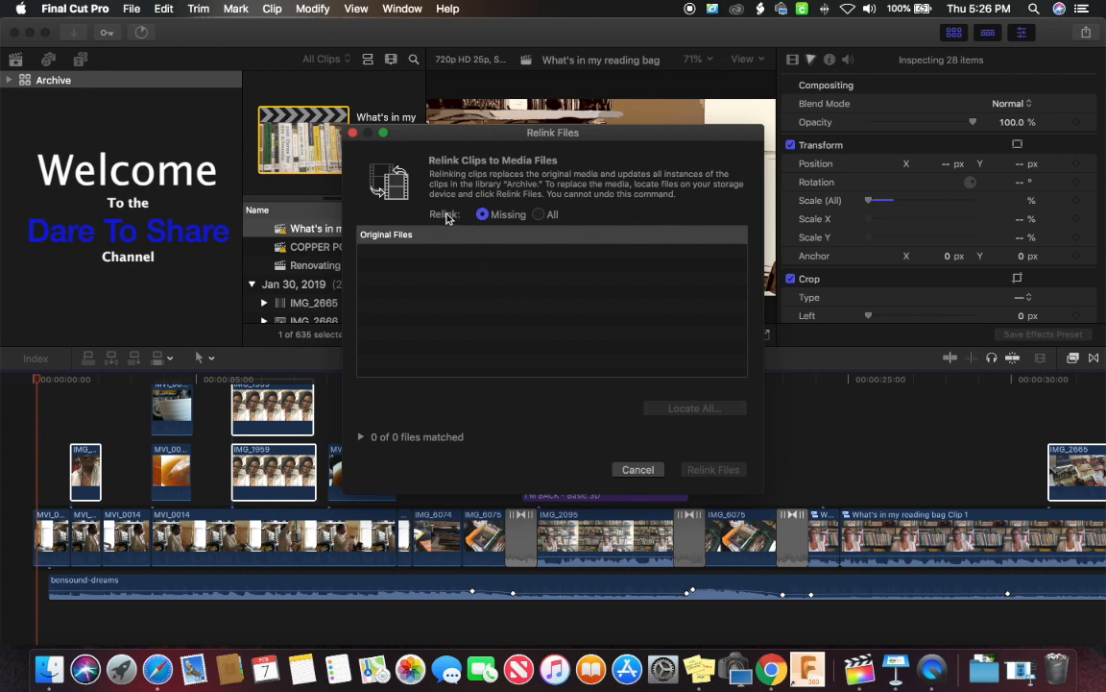
mouse_move(669, 423)
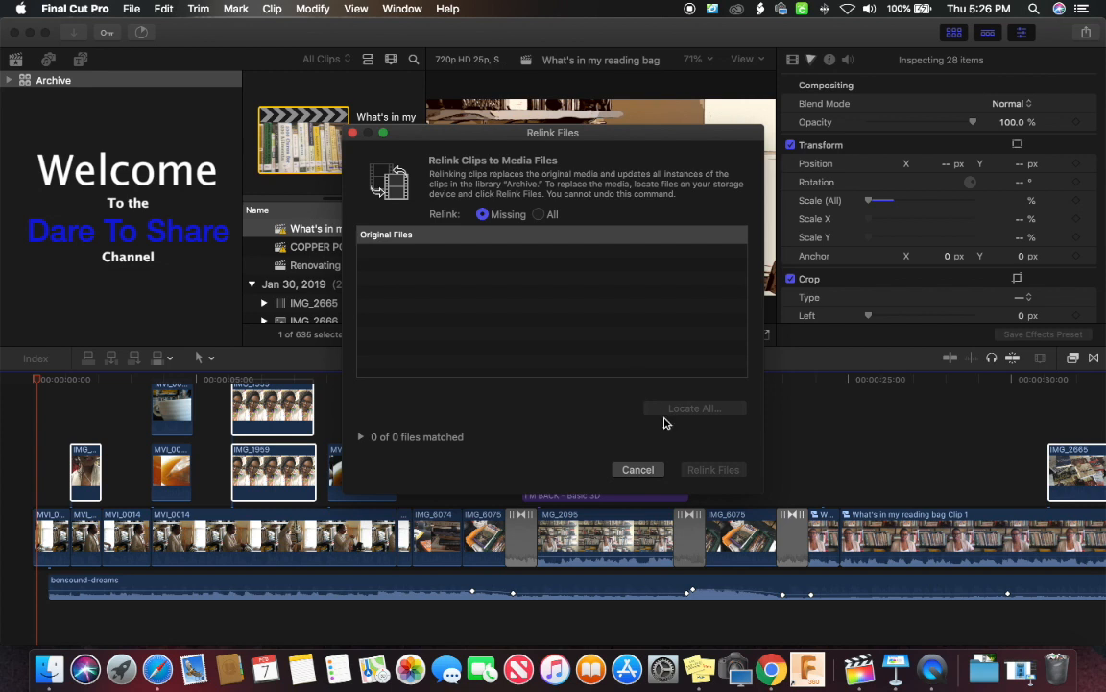
mouse_move(696, 434)
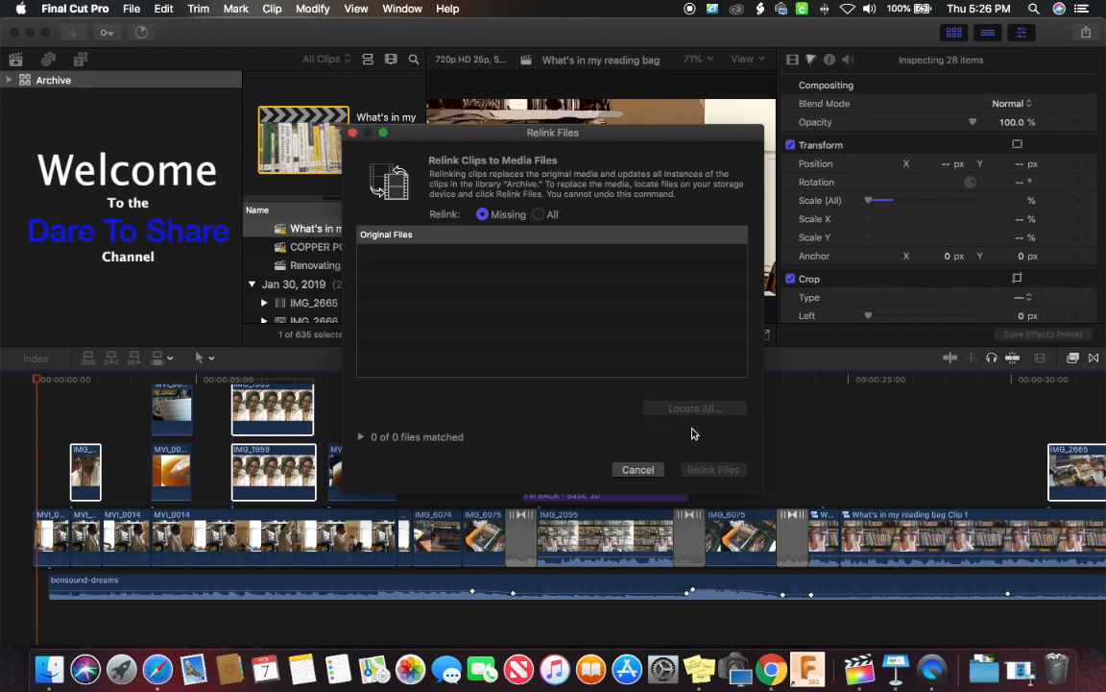
mouse_move(653, 415)
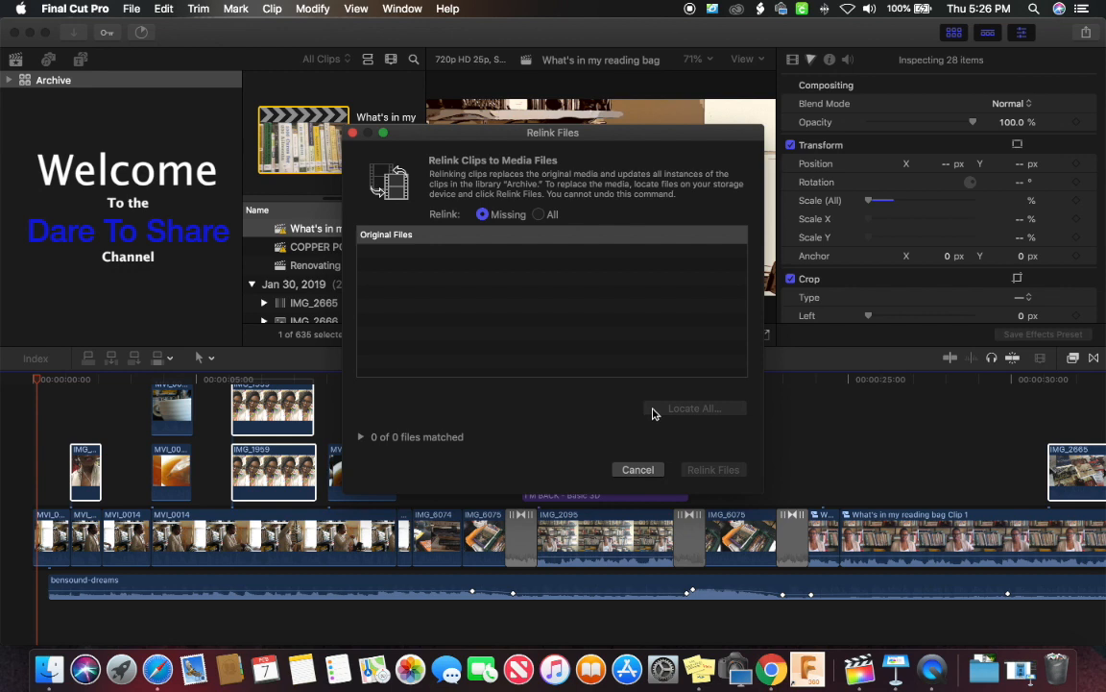
mouse_move(630, 446)
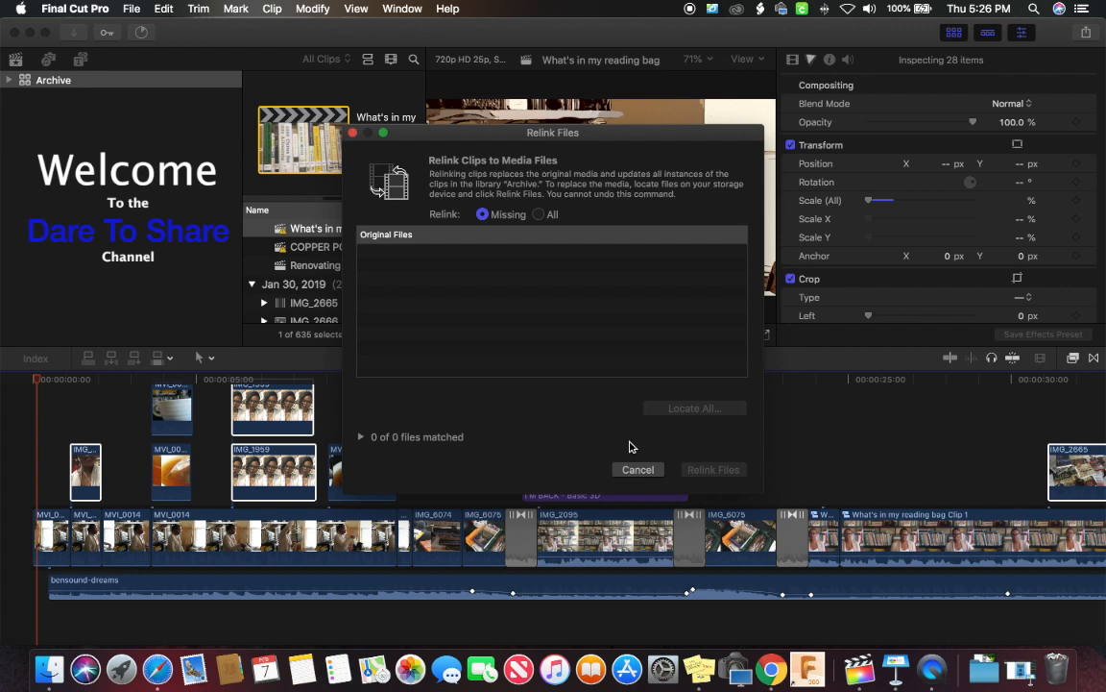
mouse_move(565, 411)
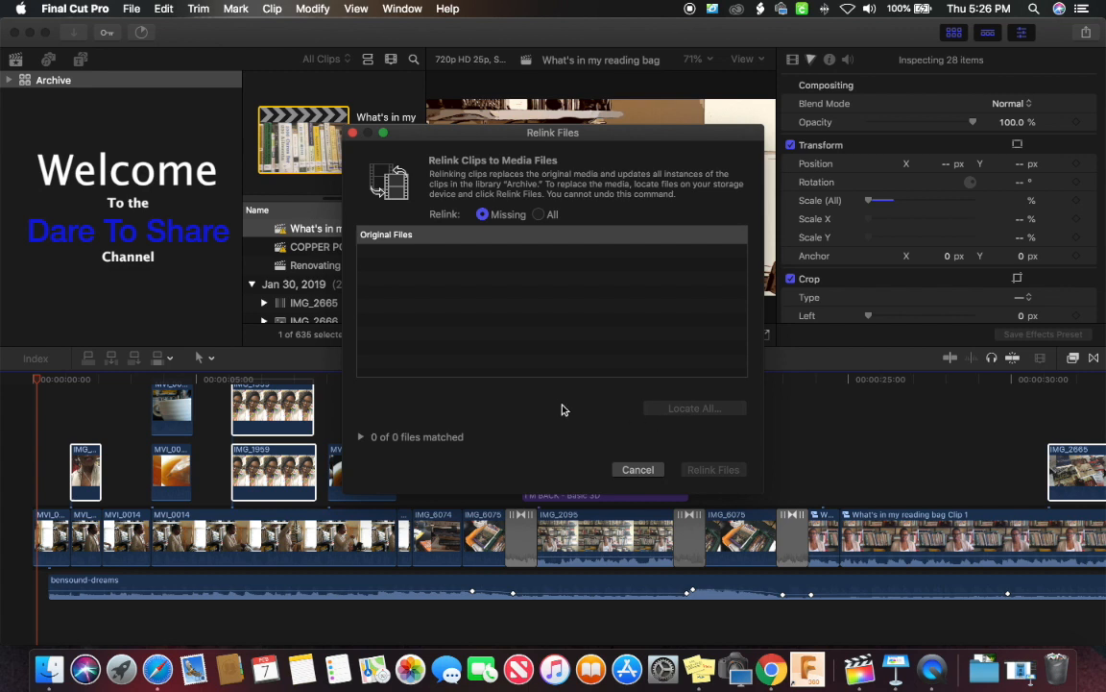
mouse_move(738, 478)
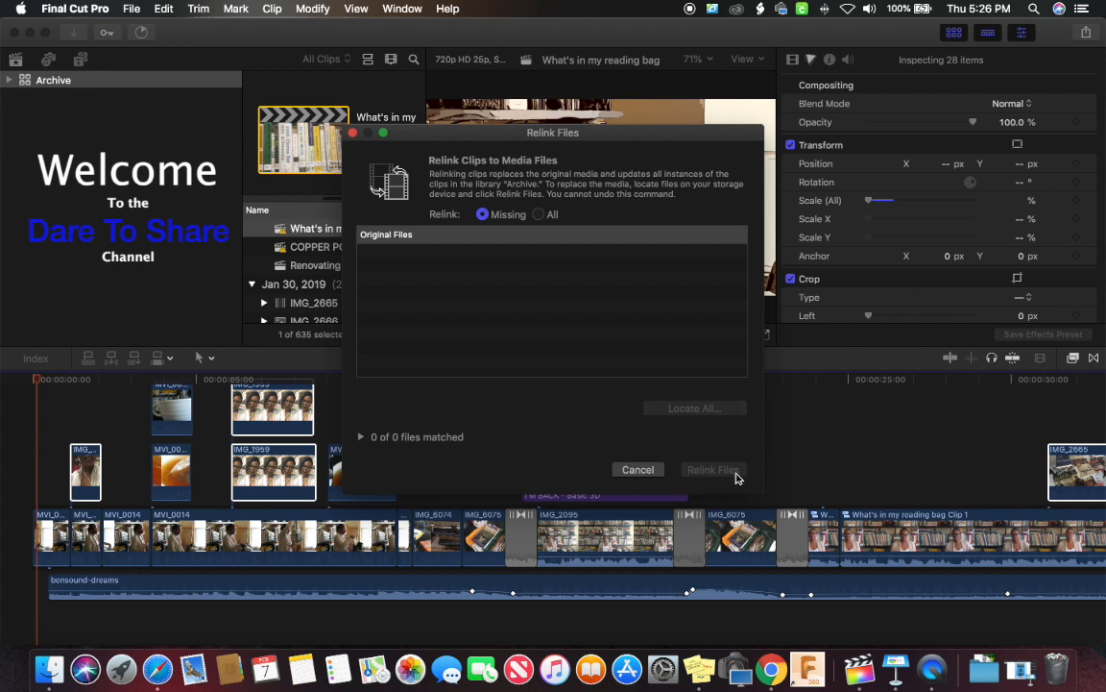
mouse_move(408, 438)
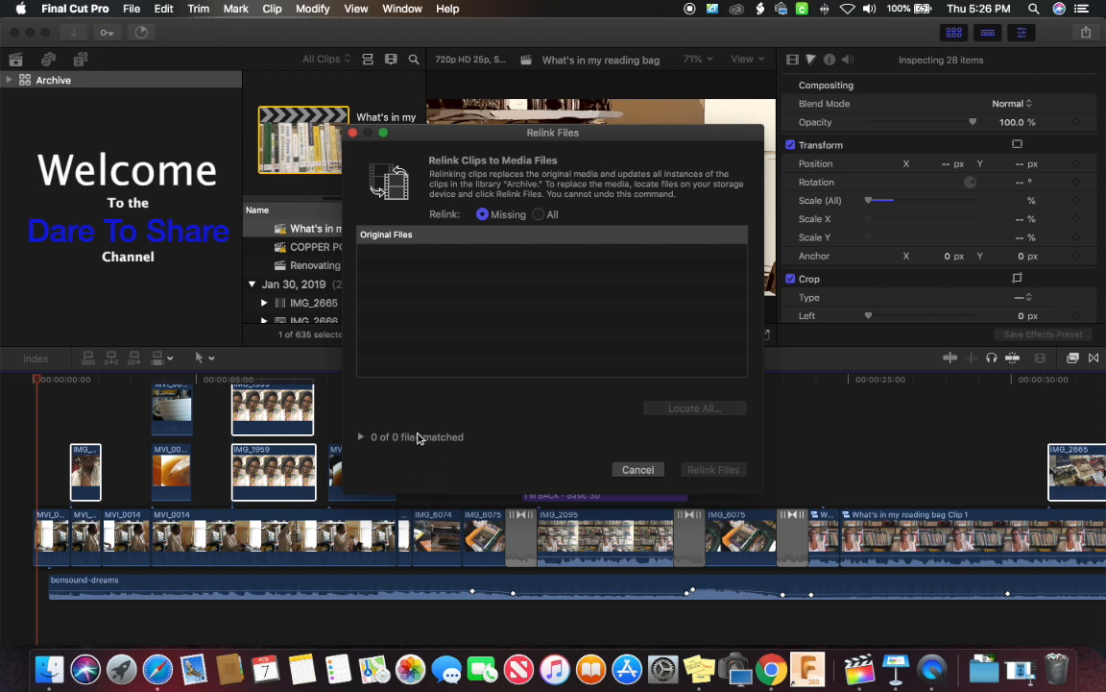
mouse_move(461, 281)
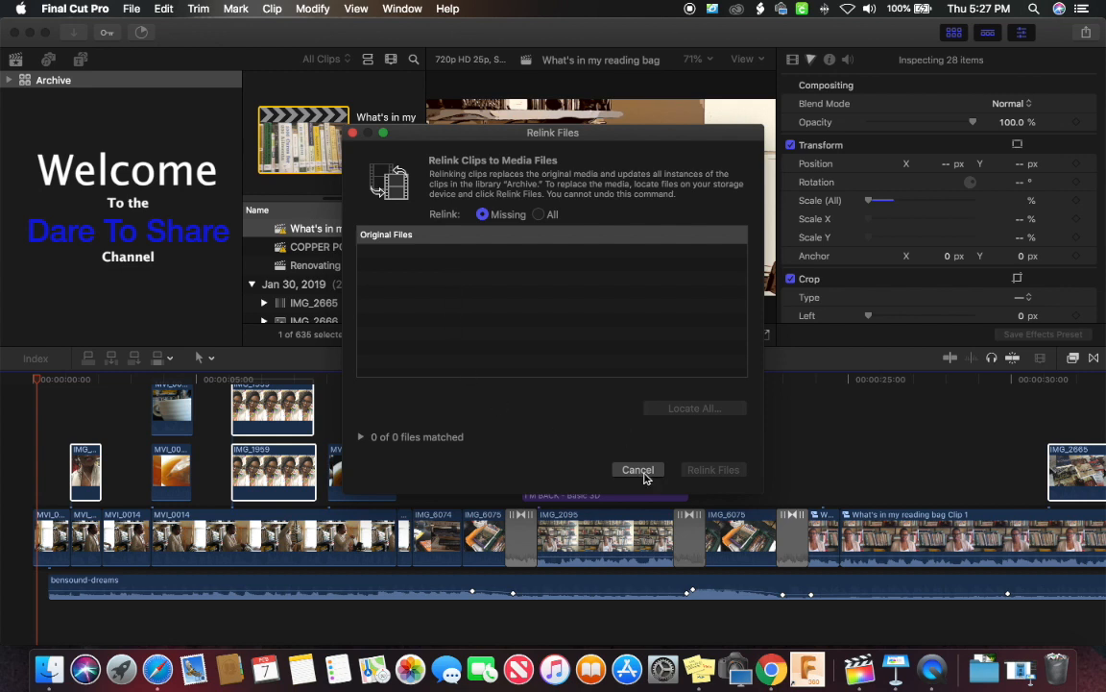
click(637, 468)
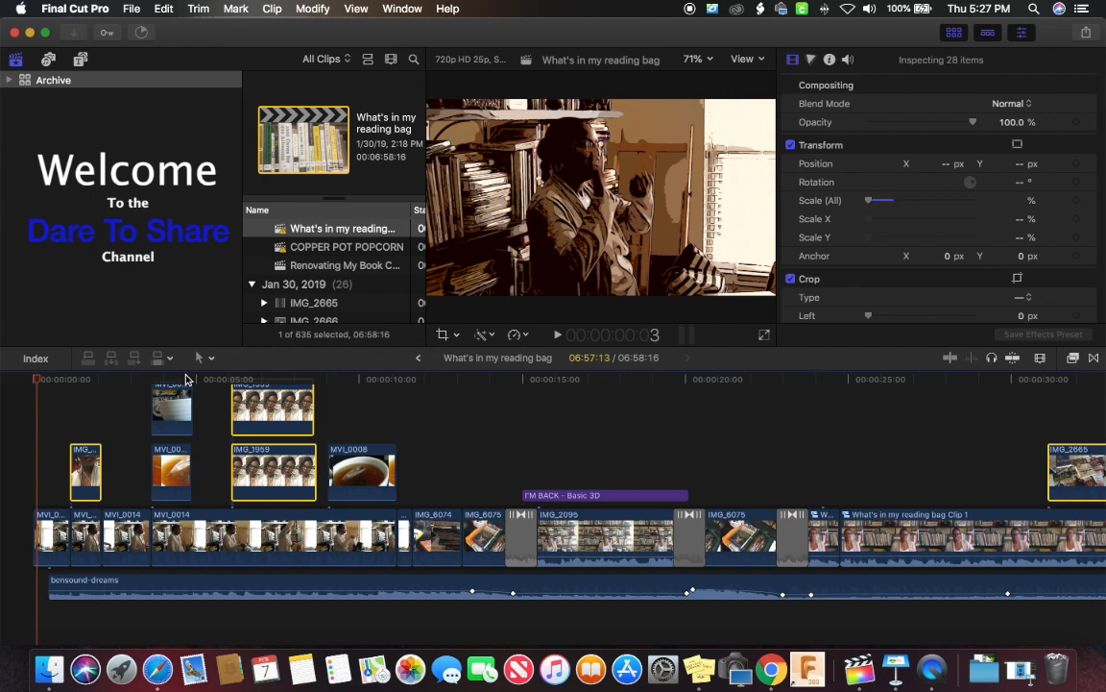
mouse_move(1057, 665)
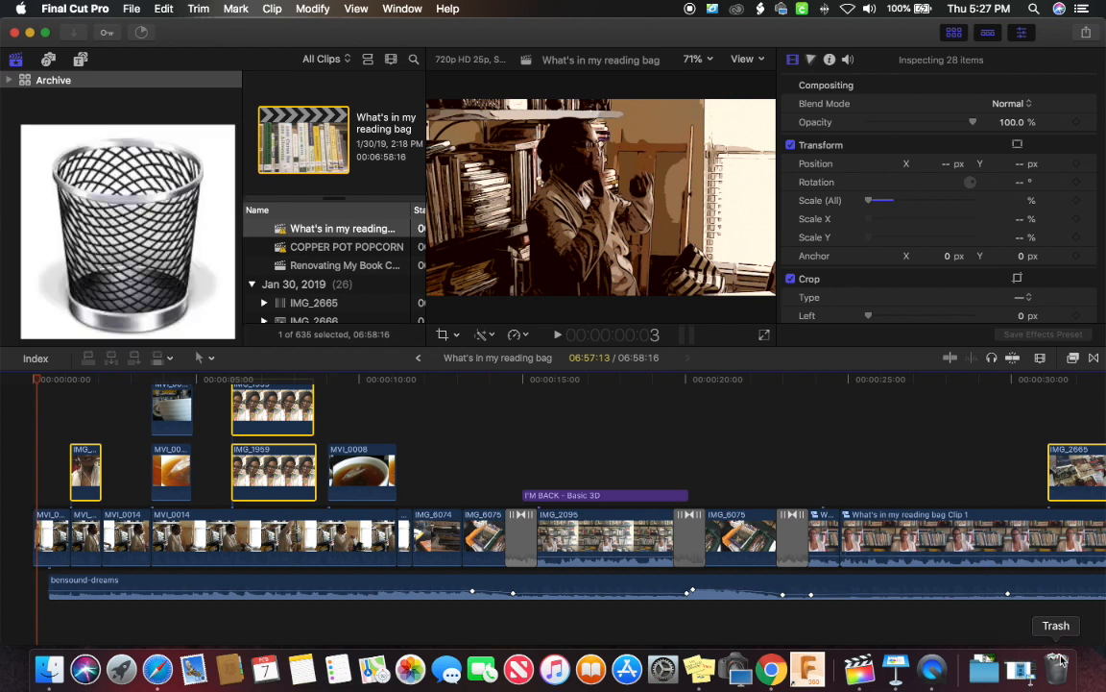
mouse_move(1079, 662)
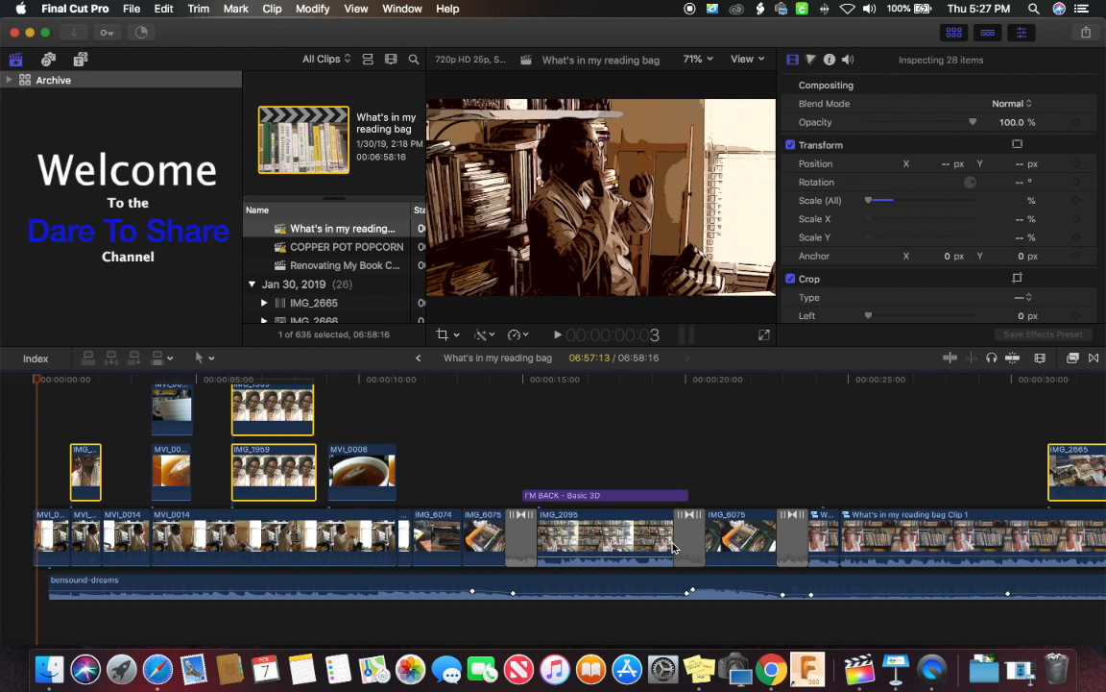
mouse_move(688, 545)
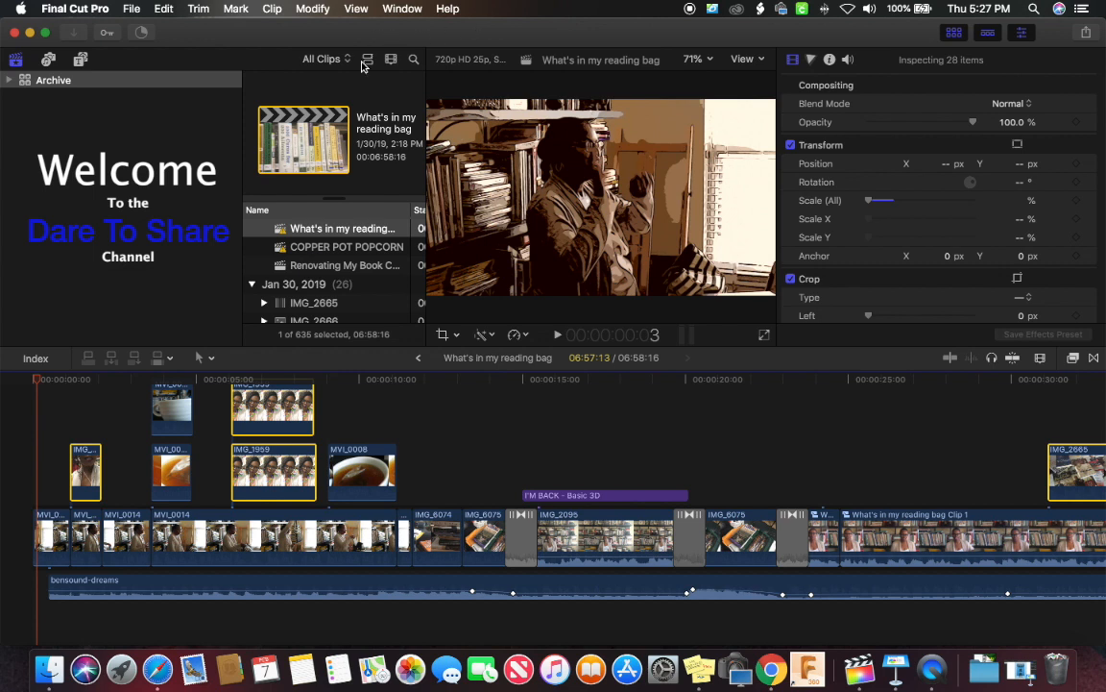
mouse_move(332, 86)
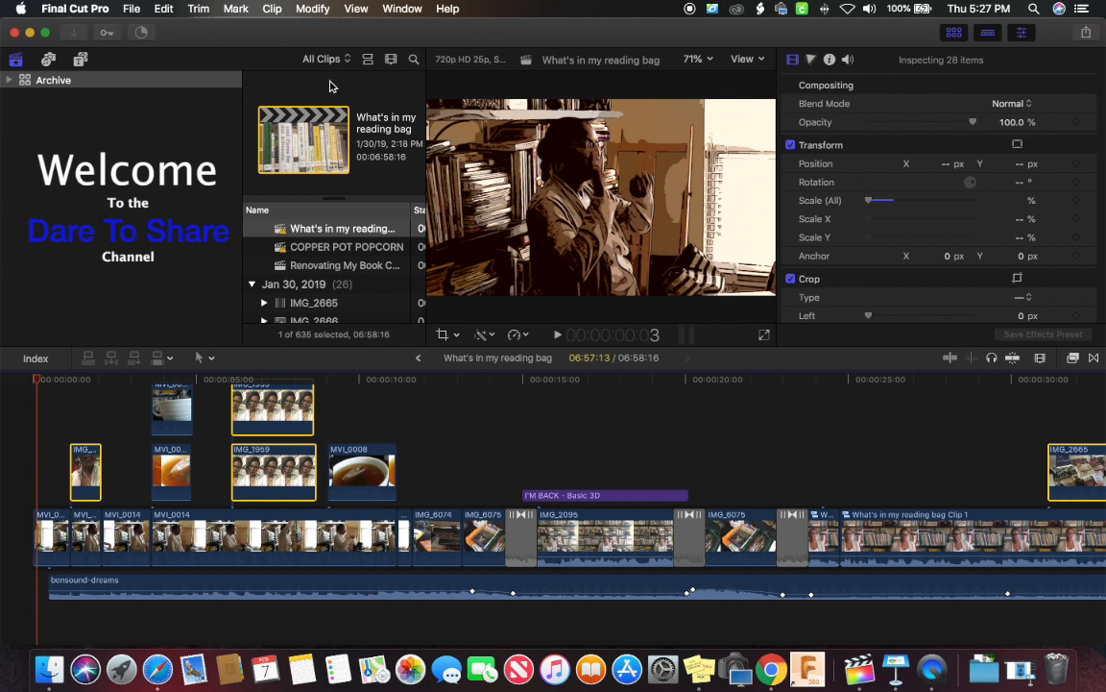